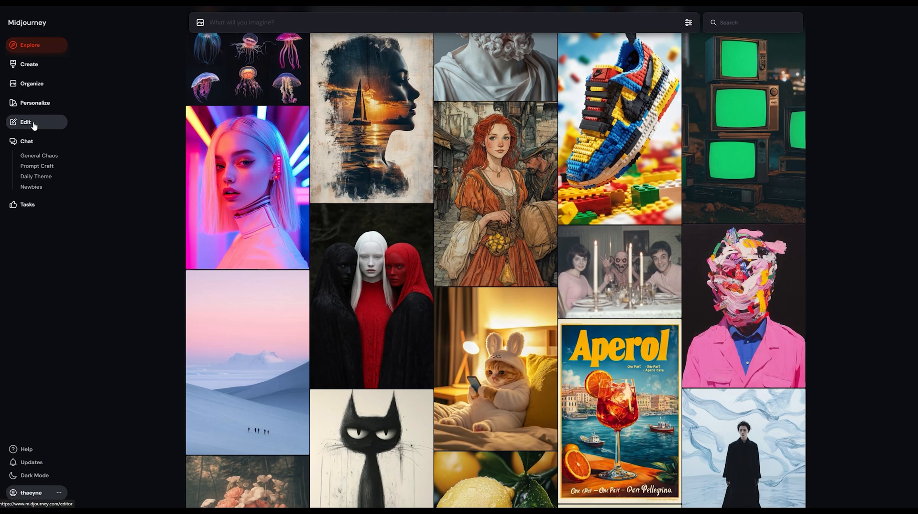
# Step: Open the runway model upscale from my Create gallery in the editor
pyautogui.click(25, 122)
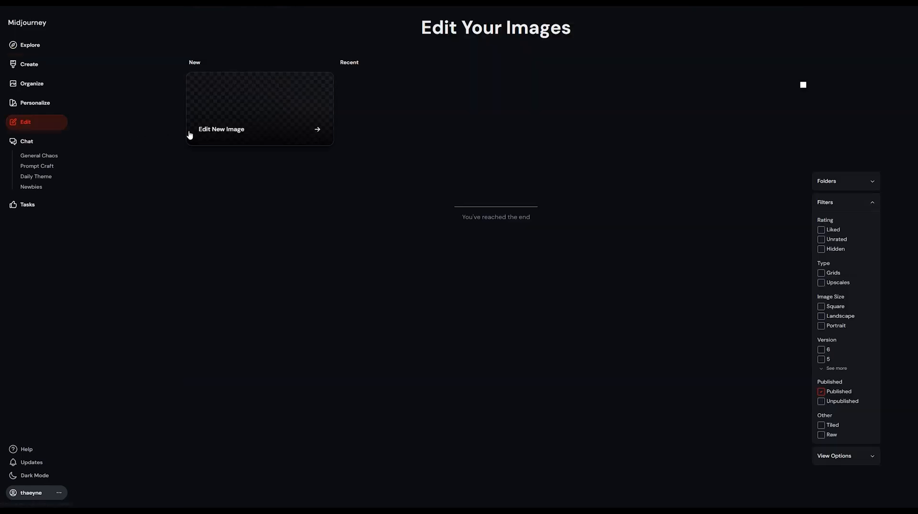
pyautogui.moveTo(288, 107)
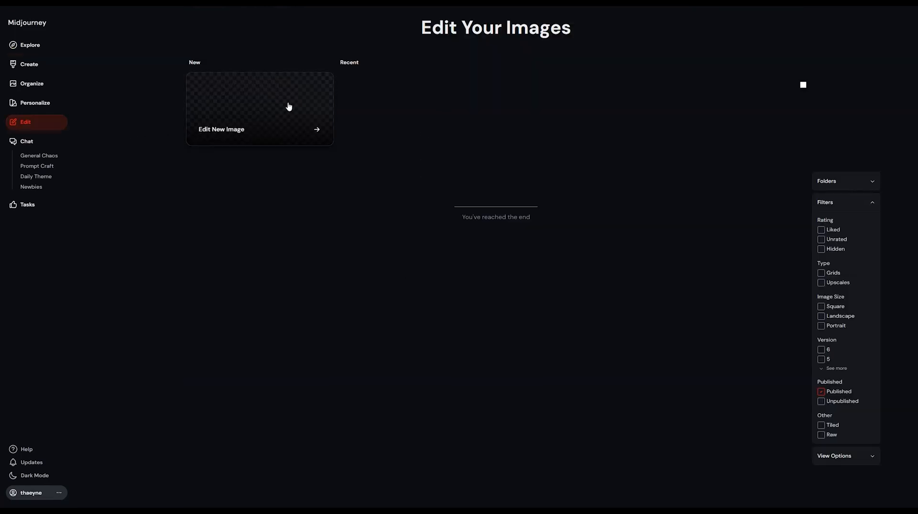
pyautogui.moveTo(254, 106)
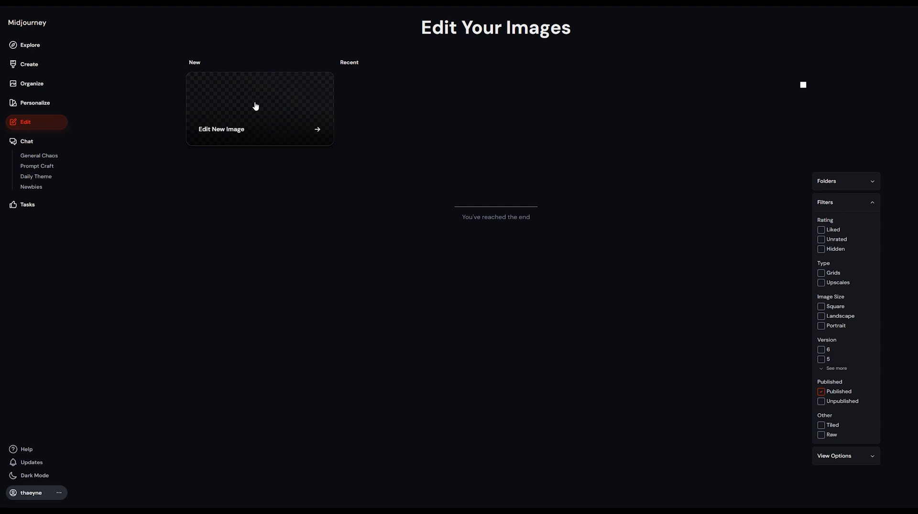
pyautogui.moveTo(267, 126)
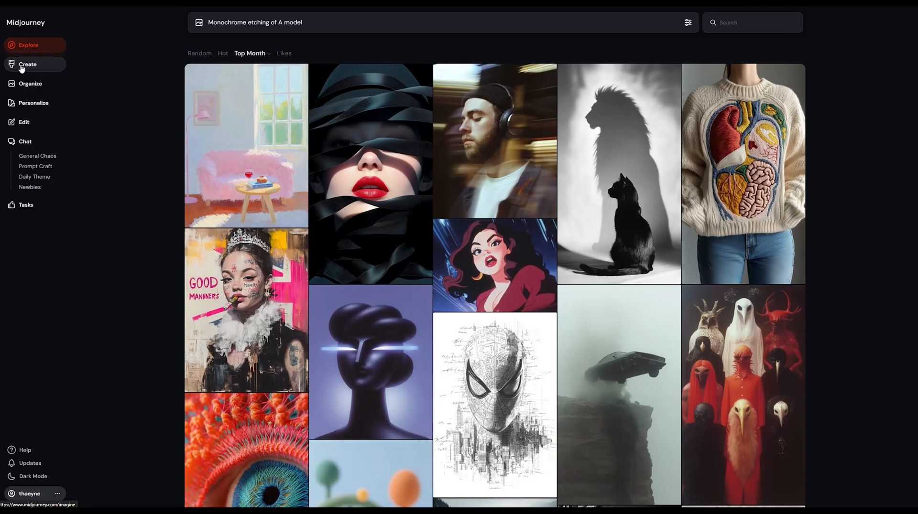
pyautogui.click(28, 65)
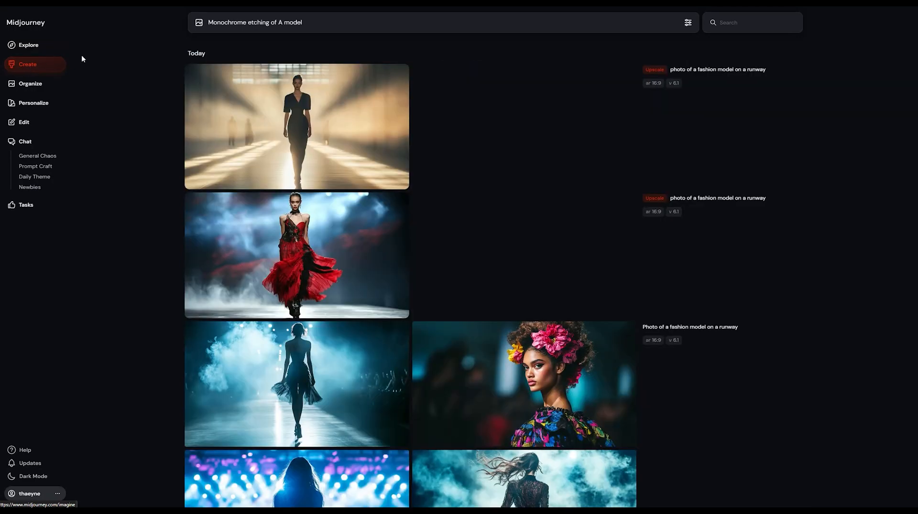
pyautogui.click(297, 126)
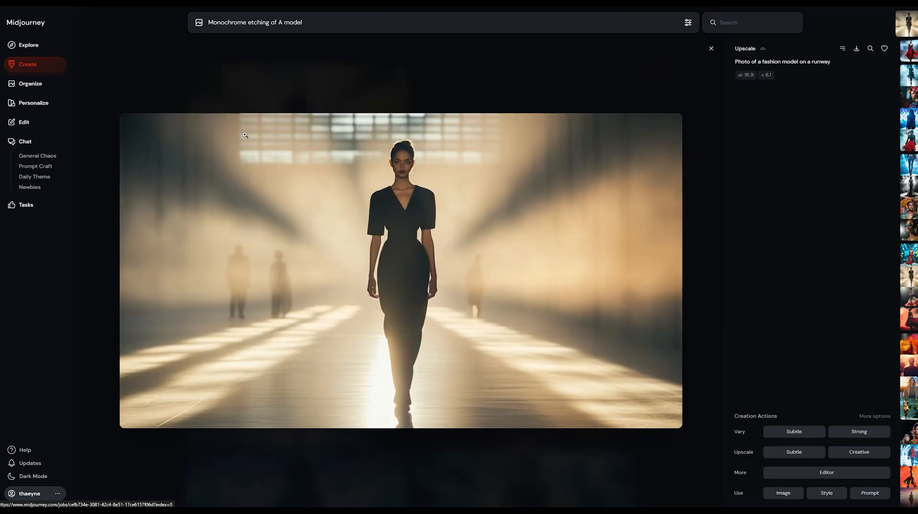
pyautogui.moveTo(814, 485)
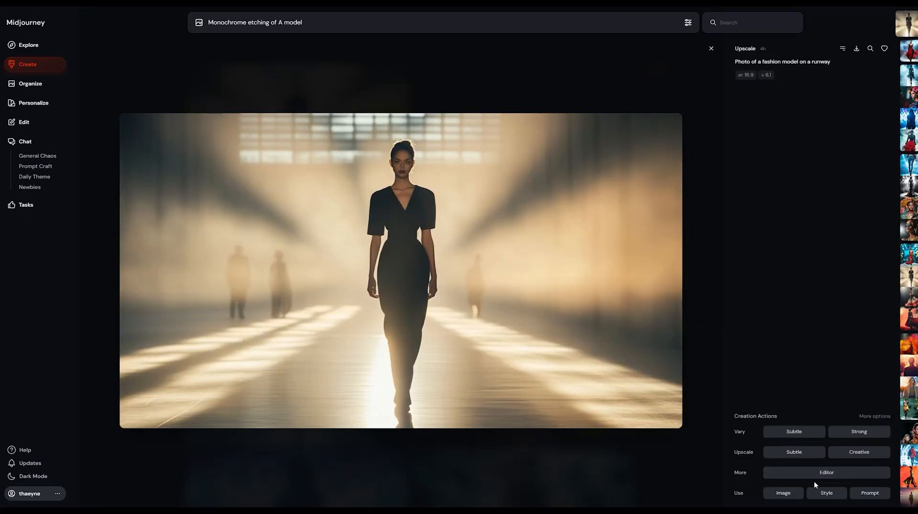
pyautogui.moveTo(826, 473)
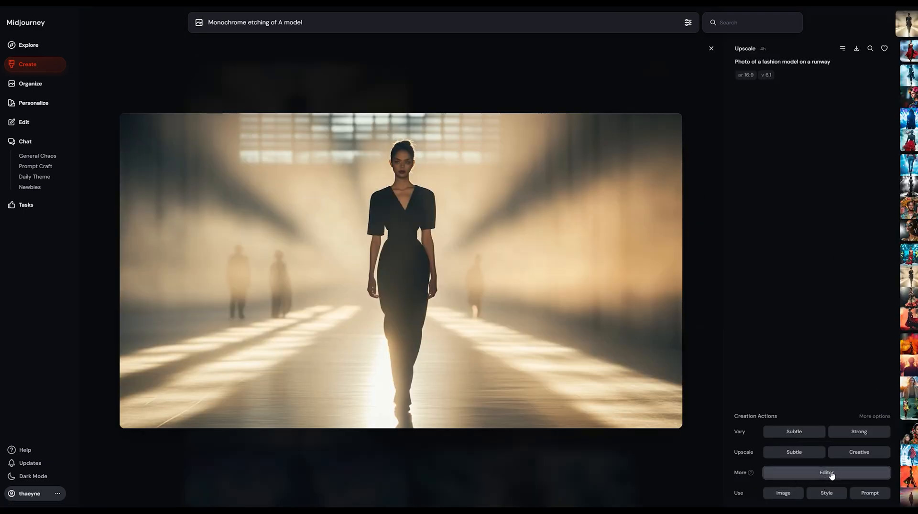
pyautogui.click(826, 473)
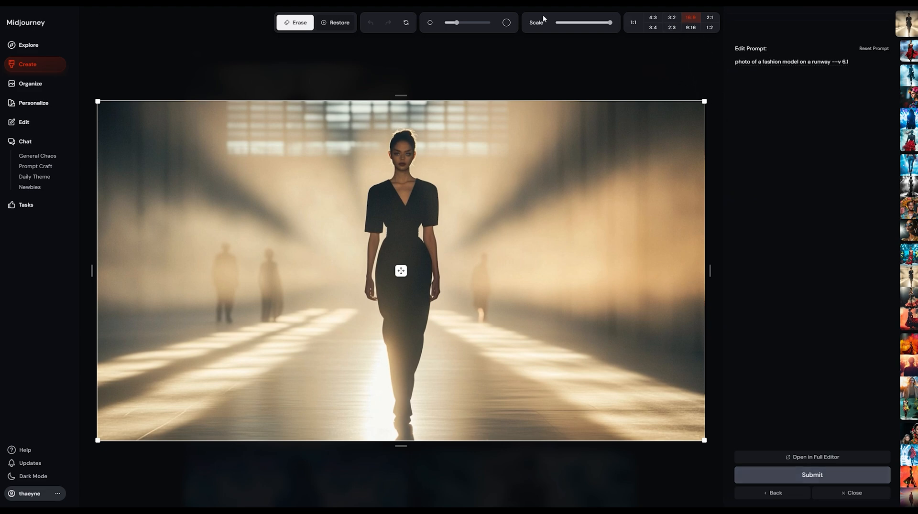
pyautogui.moveTo(779, 110)
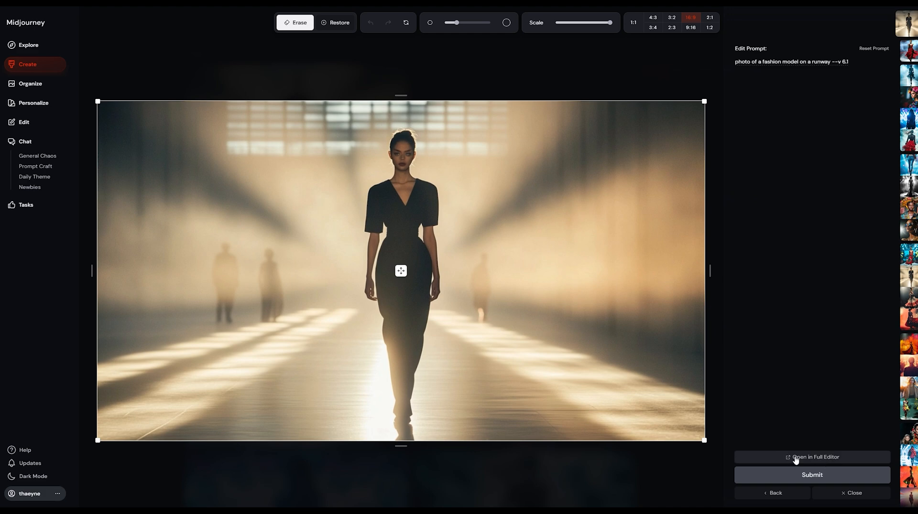
# Step: Load the runway model photo into the full editor via Edit from URL
pyautogui.click(813, 457)
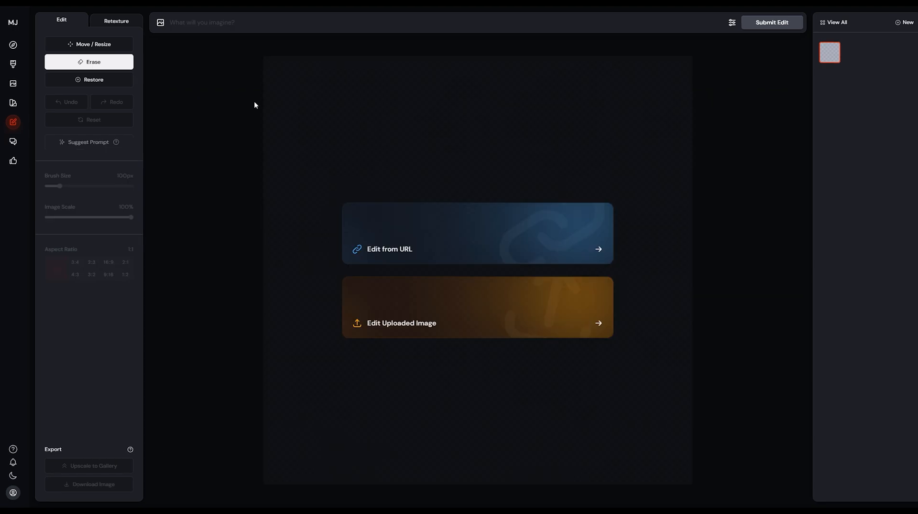
pyautogui.moveTo(425, 218)
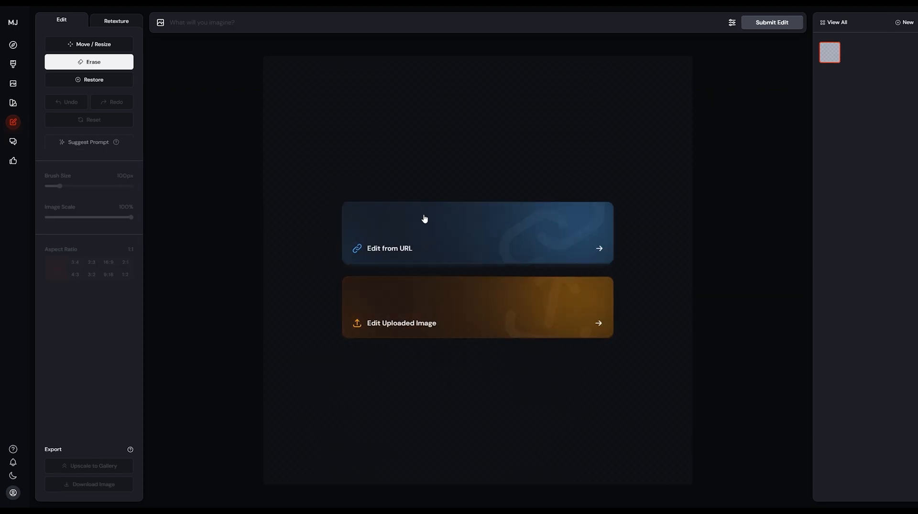
pyautogui.click(477, 233)
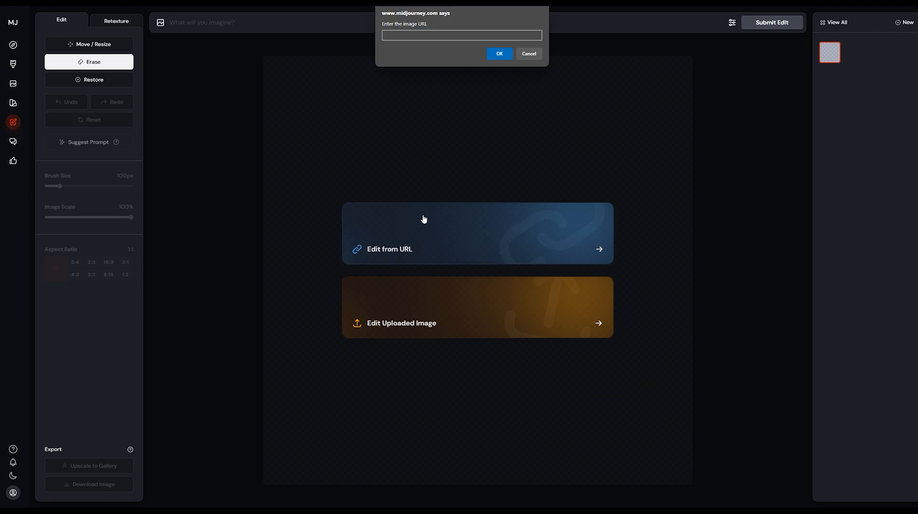
pyautogui.click(462, 35)
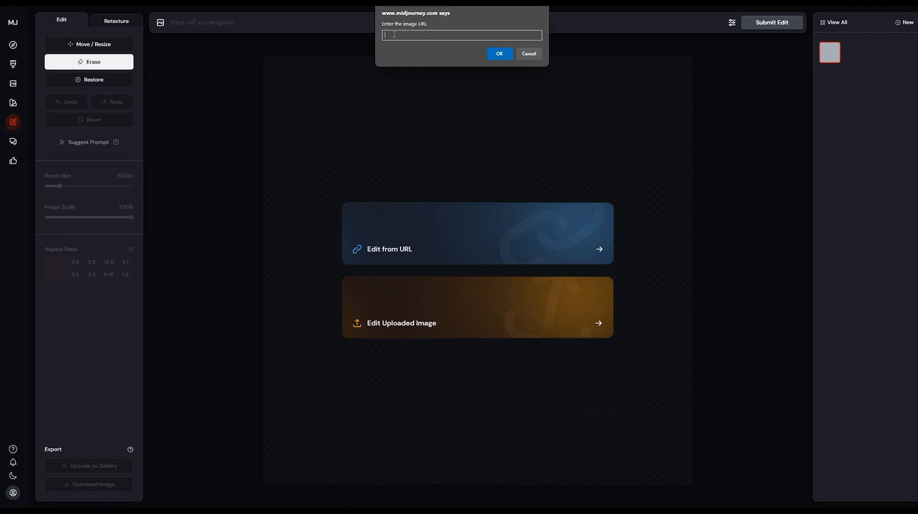
pyautogui.click(498, 54)
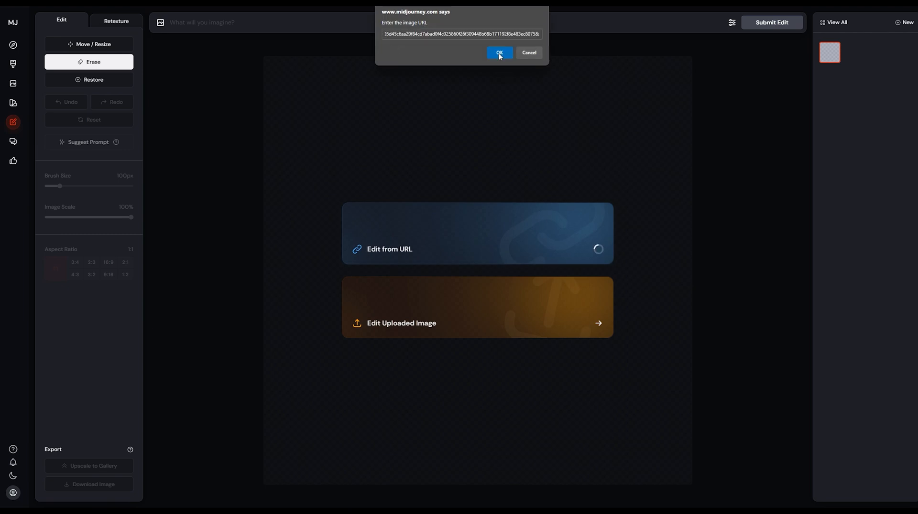
pyautogui.click(498, 53)
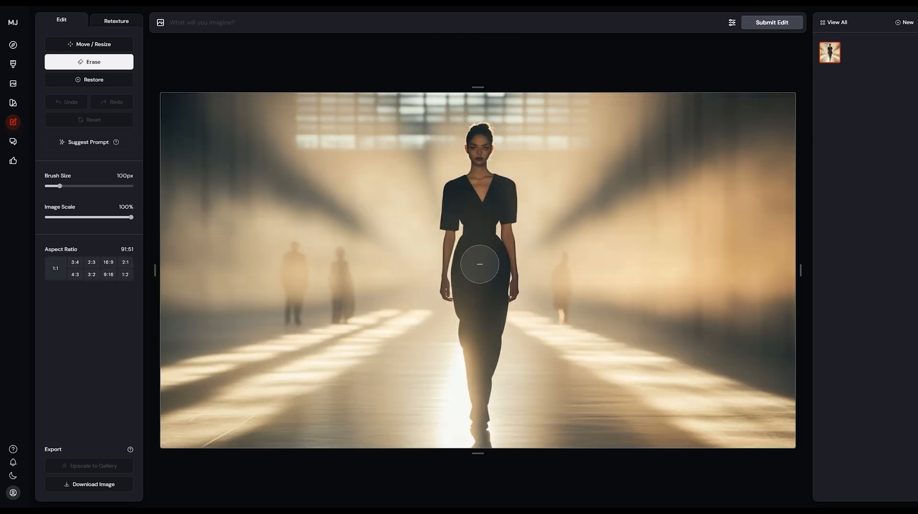
pyautogui.moveTo(89, 44)
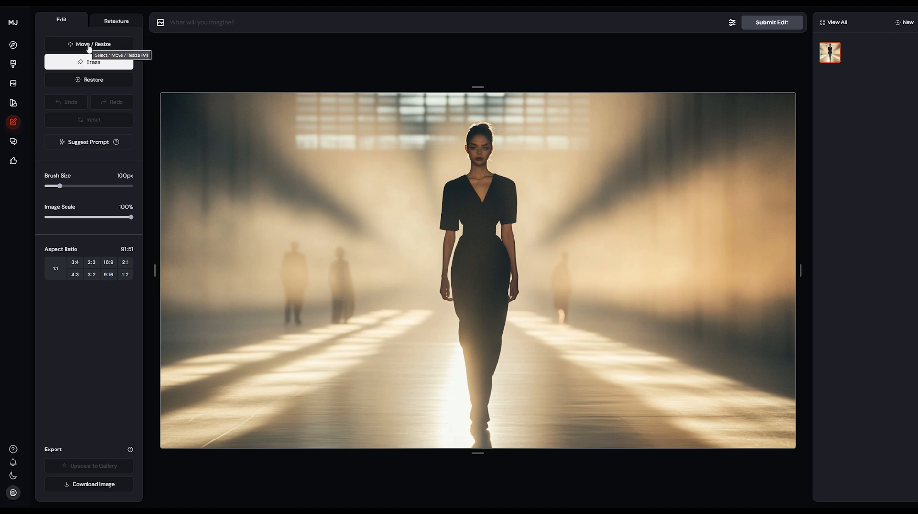
# Step: Scale the photo down to 88% and submit it prompted 'wall with lighting'
pyautogui.click(89, 44)
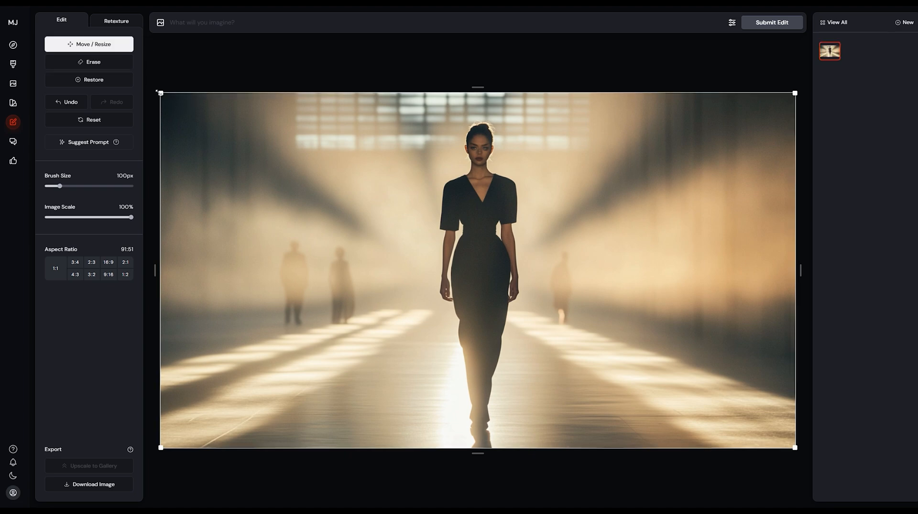
pyautogui.moveTo(192, 246)
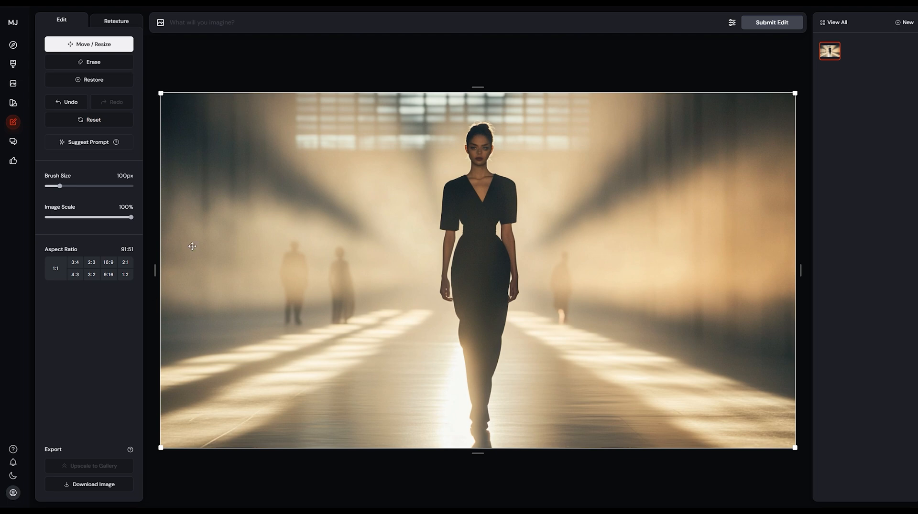
pyautogui.moveTo(131, 217); pyautogui.dragTo(123, 217)
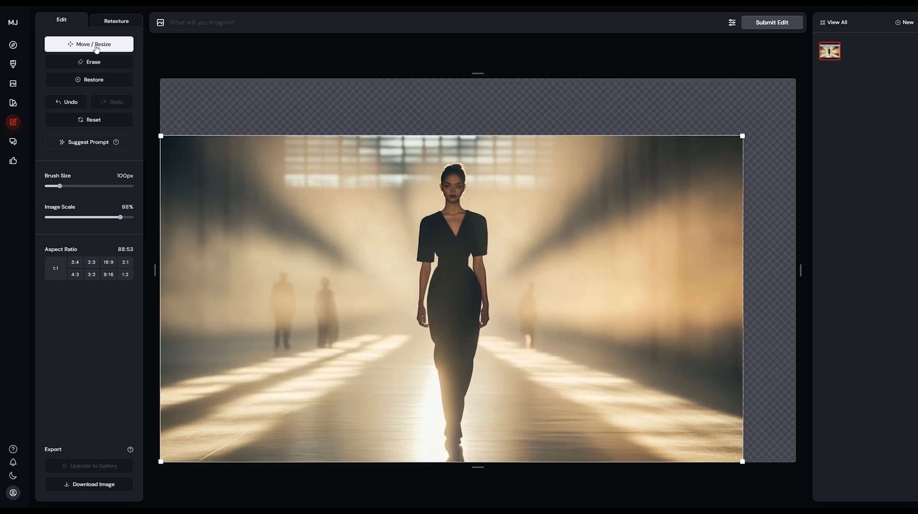
pyautogui.moveTo(97, 50)
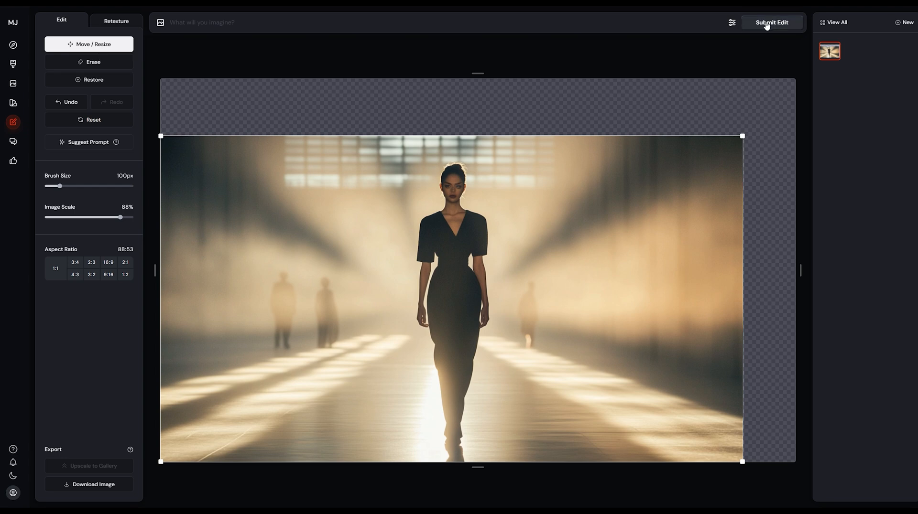
pyautogui.click(771, 22)
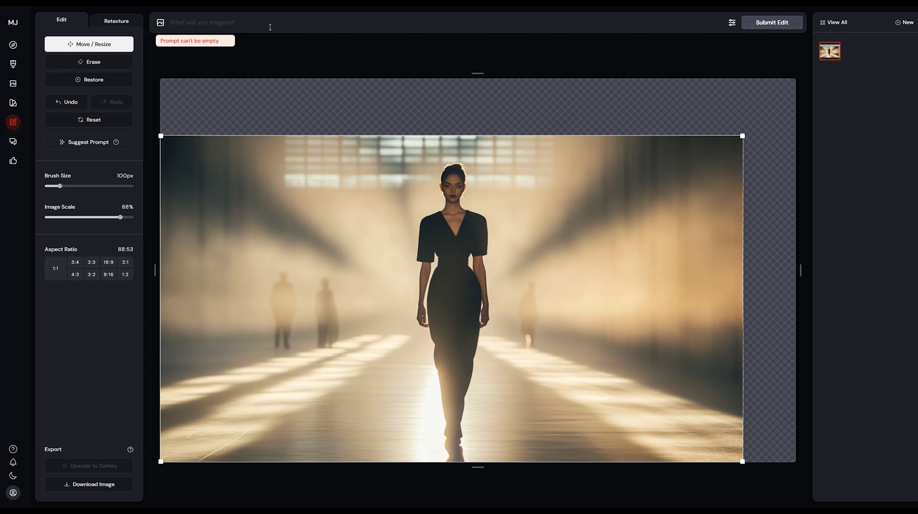
pyautogui.moveTo(241, 57)
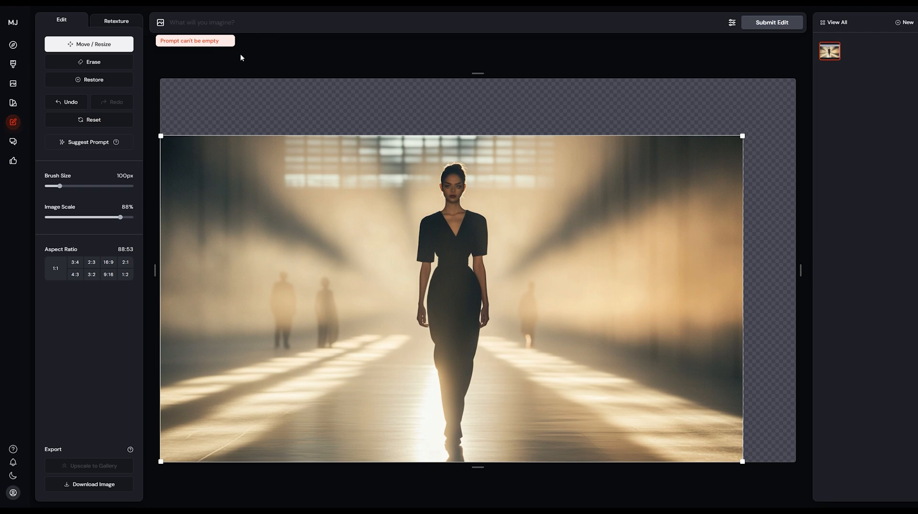
pyautogui.write('wall with lighting')
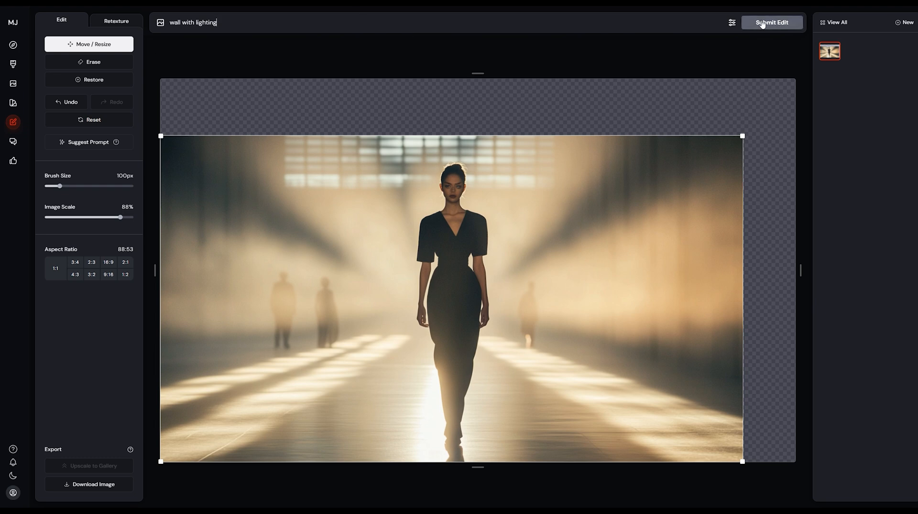
pyautogui.click(772, 23)
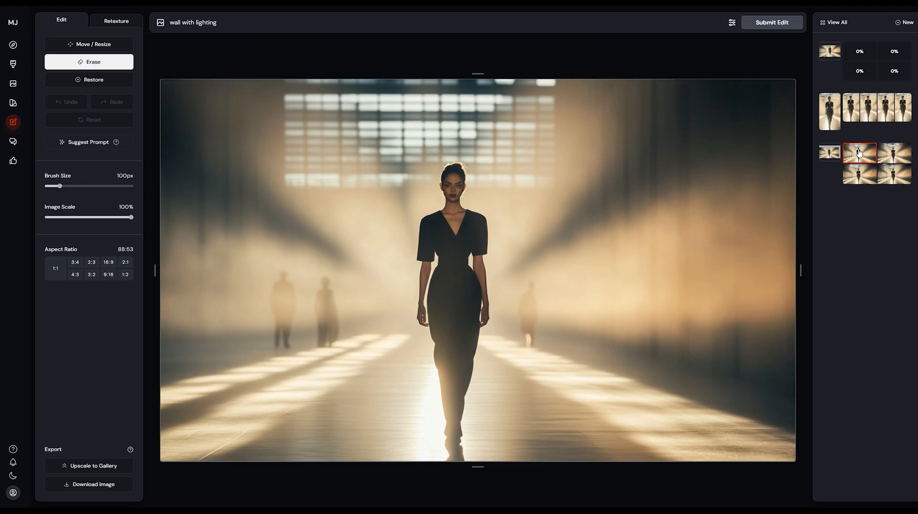
# Step: Reload the original runway image and enlarge it beyond the frame into a portrait crop
pyautogui.click(892, 152)
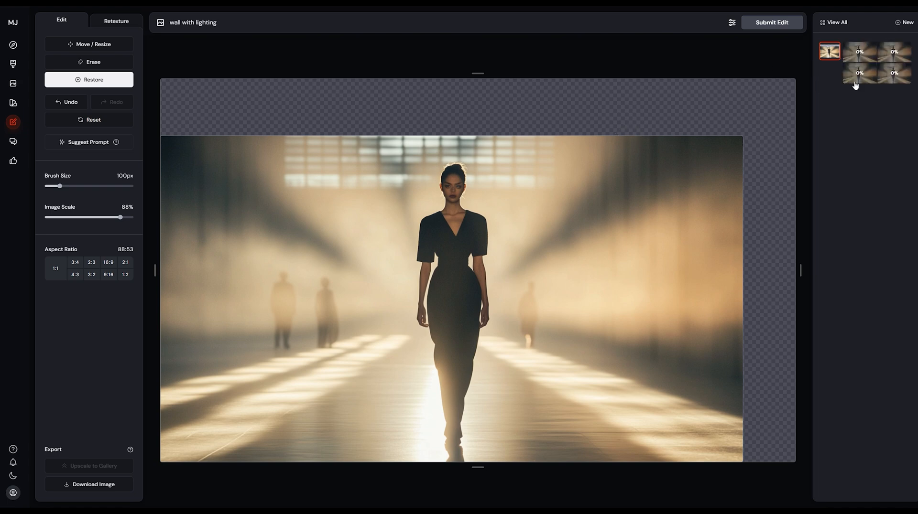
pyautogui.click(89, 44)
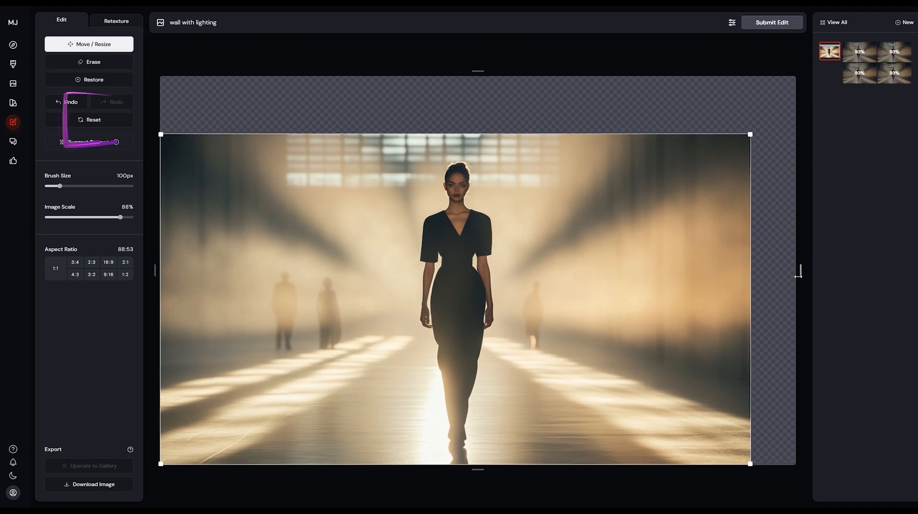
pyautogui.moveTo(119, 217); pyautogui.dragTo(123, 217)
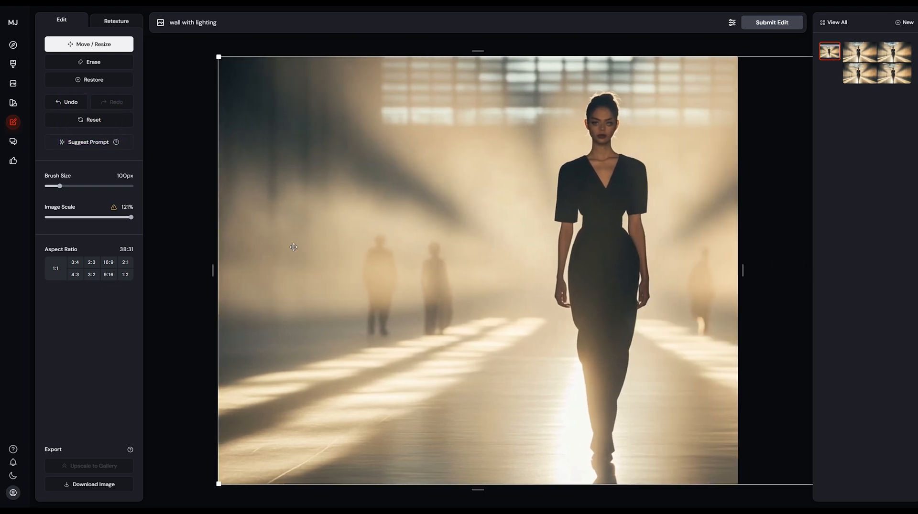
pyautogui.moveTo(218, 270); pyautogui.dragTo(347, 271)
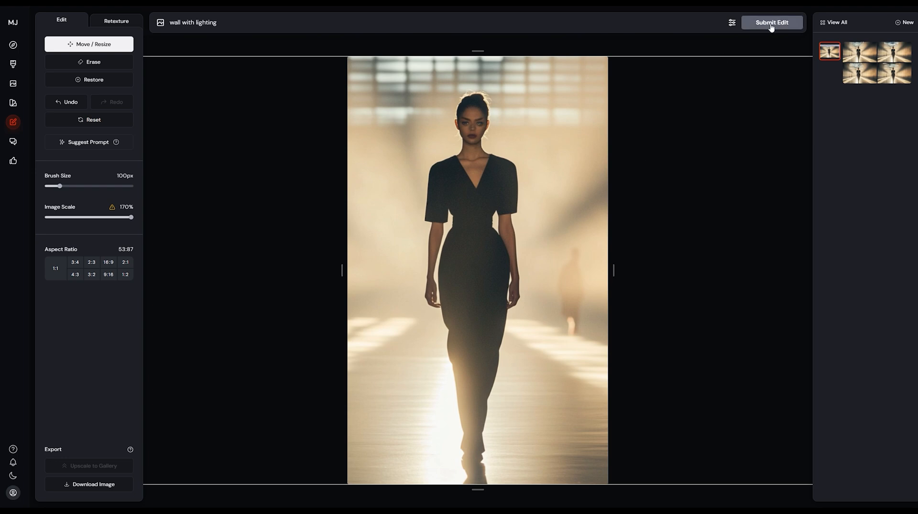
# Step: Prompt 'woman walking' in a 9:16 frame with the photo enlarged and model centred
pyautogui.doubleClick(192, 23)
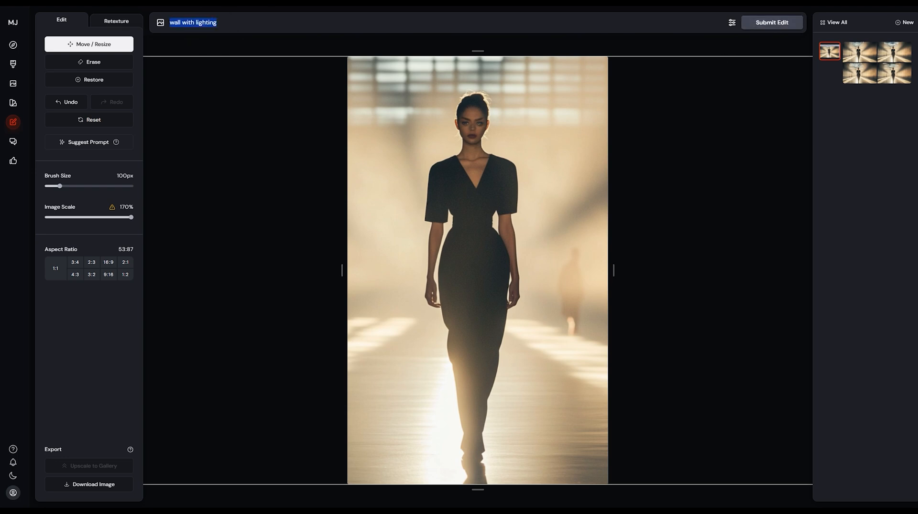
pyautogui.click(109, 262)
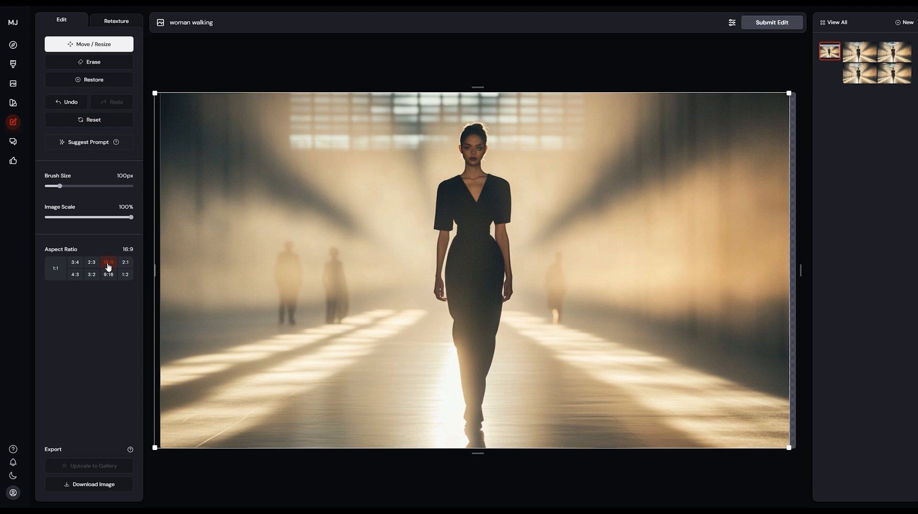
pyautogui.click(108, 261)
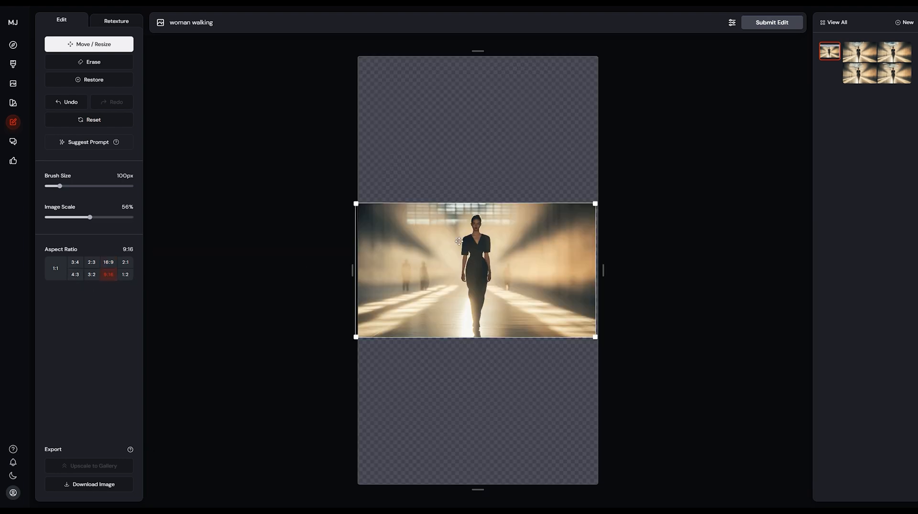
pyautogui.moveTo(477, 271); pyautogui.dragTo(477, 122)
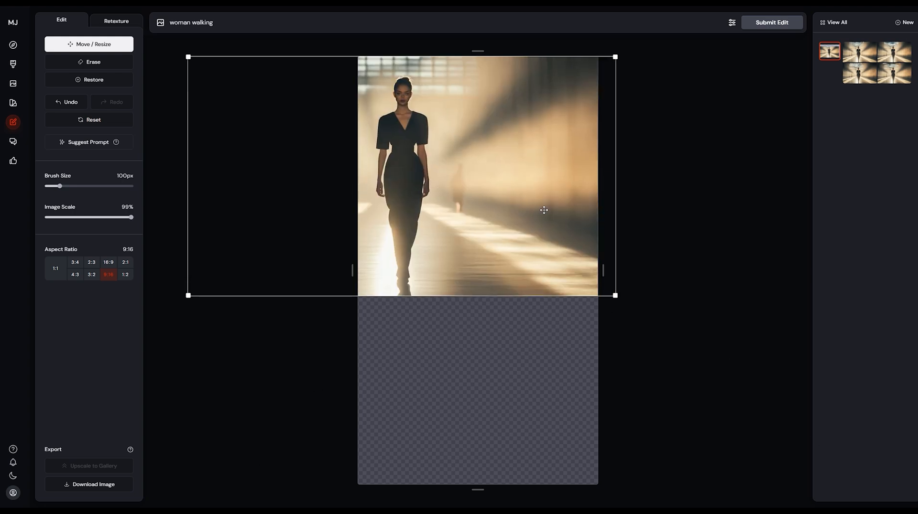
pyautogui.moveTo(543, 211); pyautogui.dragTo(295, 189)
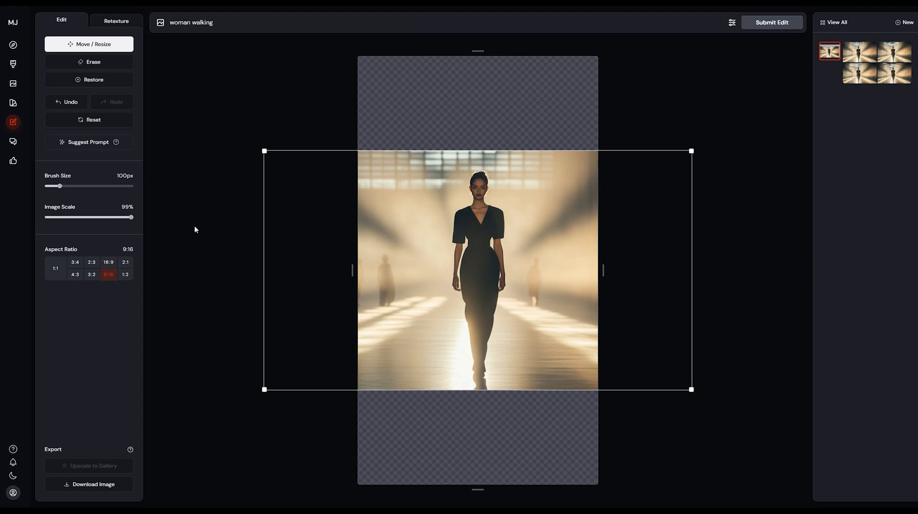
pyautogui.moveTo(130, 217); pyautogui.dragTo(133, 217)
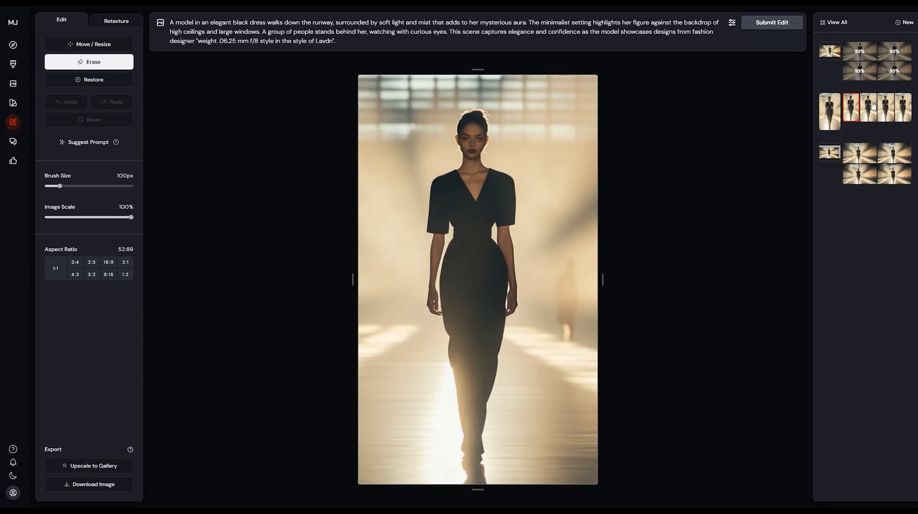
# Step: Load the wide runway image with three background figures from the history panel
pyautogui.click(893, 111)
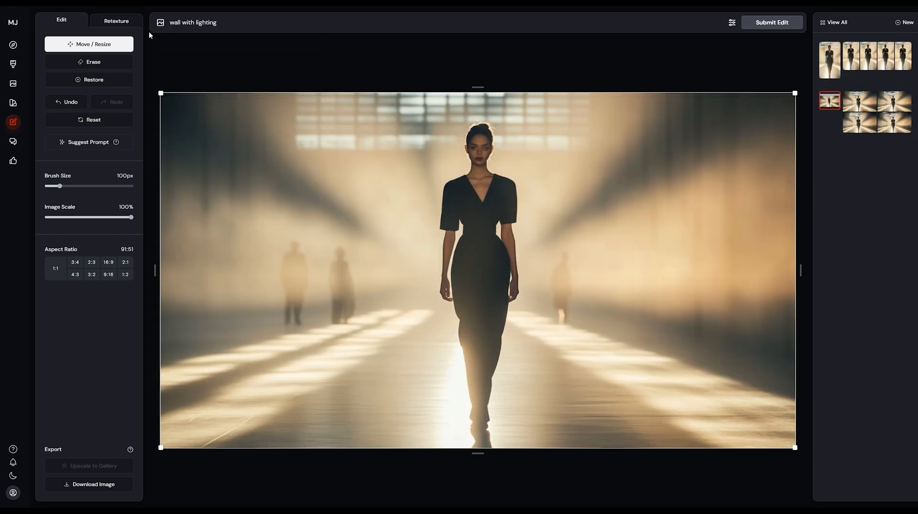
pyautogui.moveTo(172, 58)
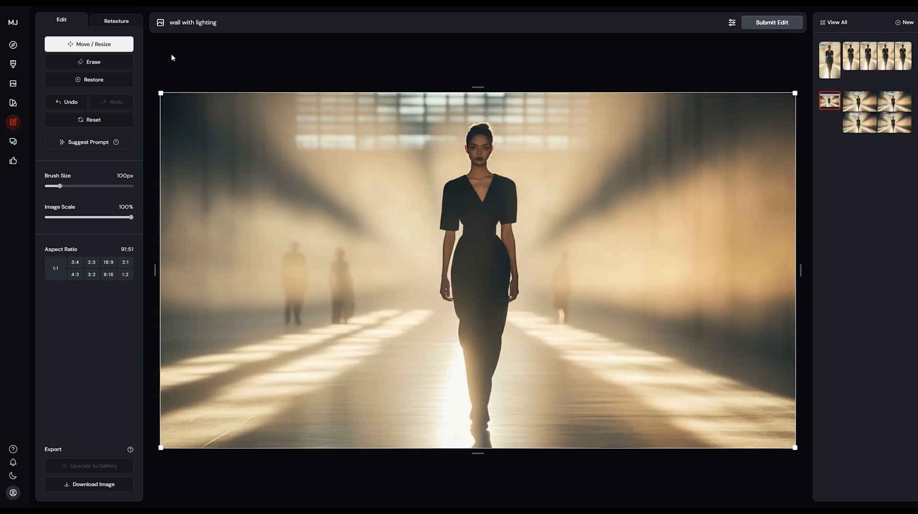
pyautogui.moveTo(13, 103)
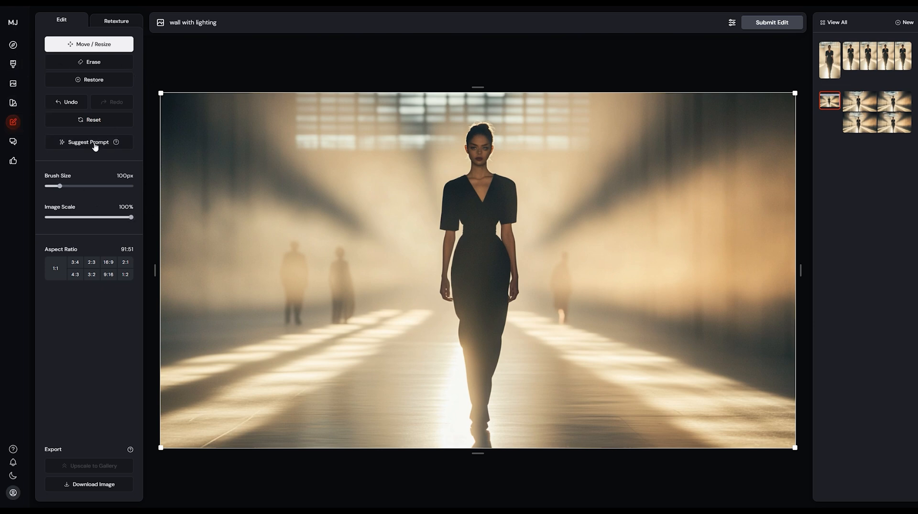
# Step: Brush out the figure left of the model and the others, then submit
pyautogui.click(93, 62)
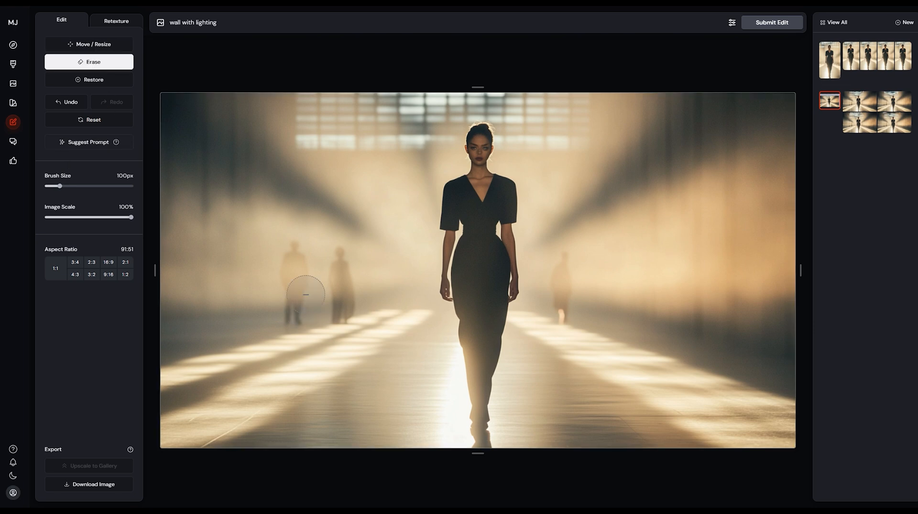
pyautogui.moveTo(305, 269); pyautogui.dragTo(342, 299)
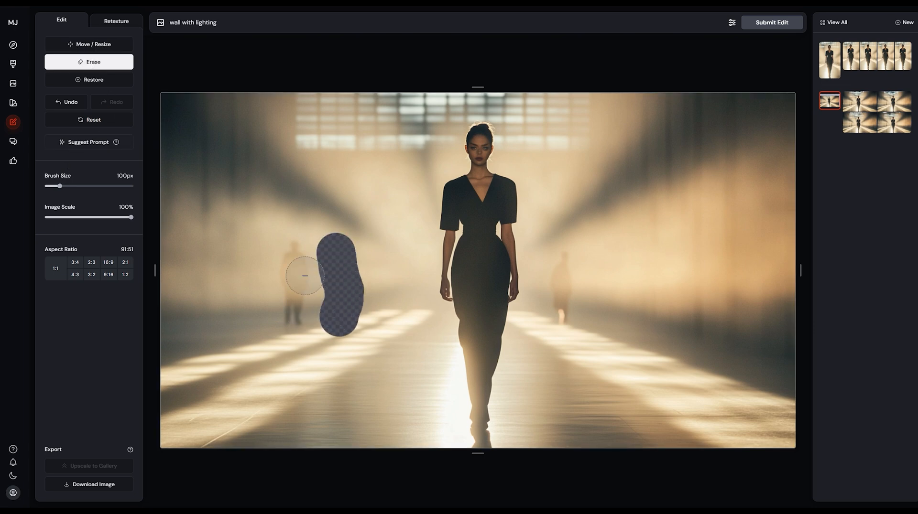
pyautogui.moveTo(305, 275); pyautogui.dragTo(566, 259)
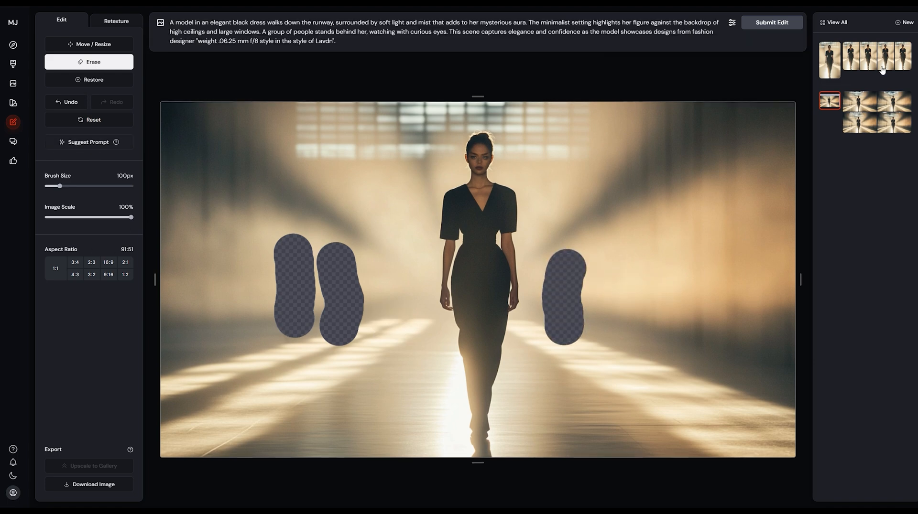
pyautogui.click(771, 22)
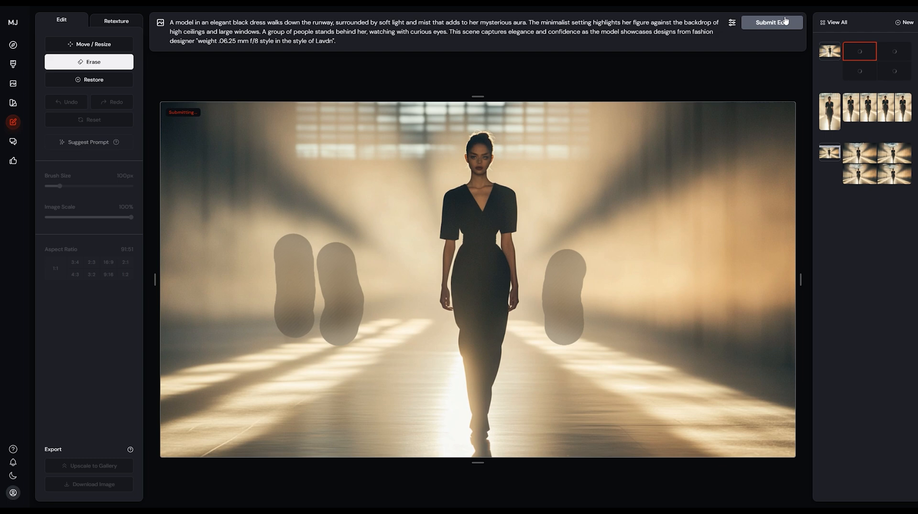
# Step: Browse two erase variations and select the 'people behind her' sentence in the prompt
pyautogui.click(771, 22)
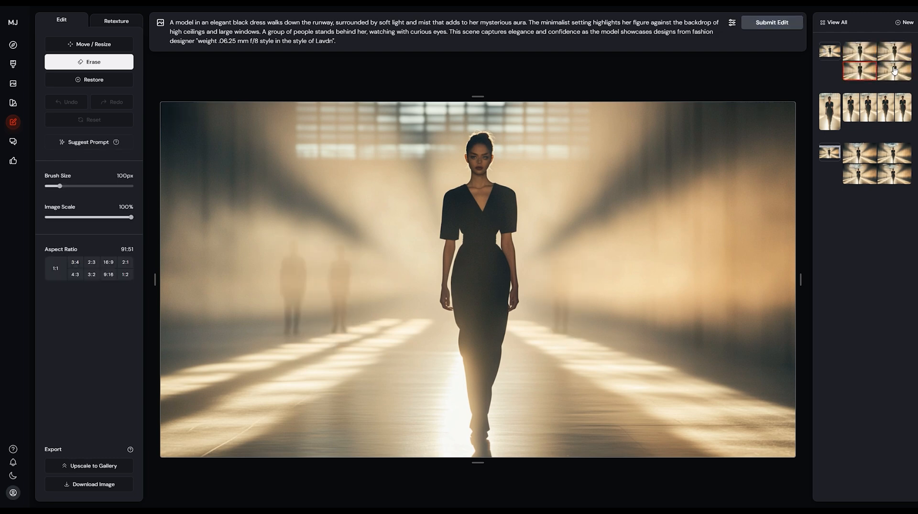
pyautogui.click(892, 59)
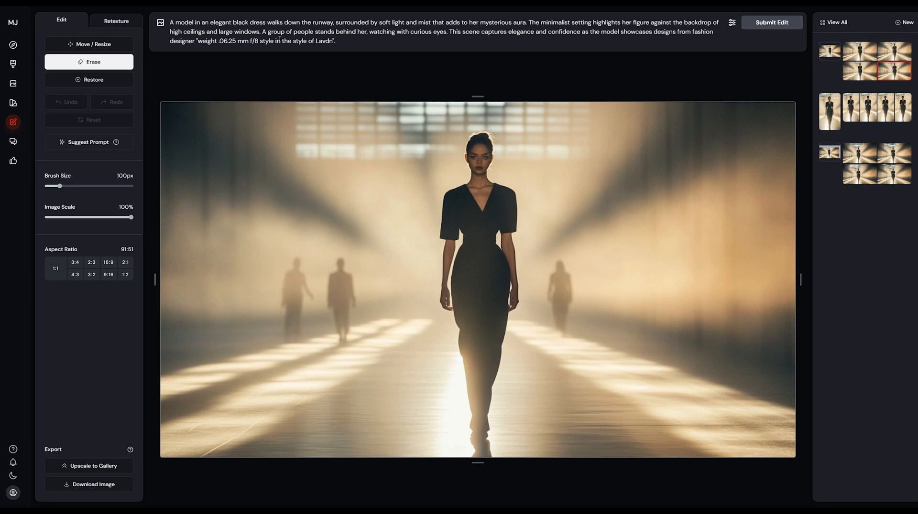
pyautogui.moveTo(262, 32); pyautogui.dragTo(447, 32)
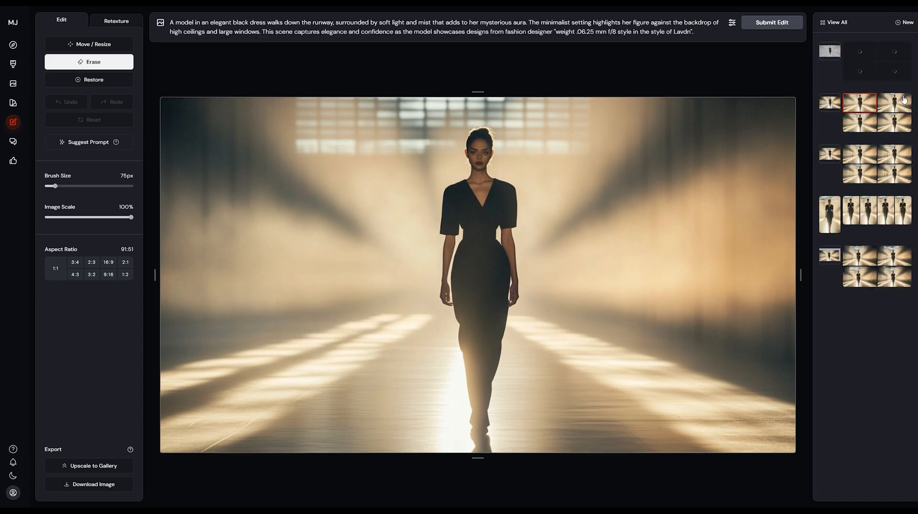
# Step: Erase the left side of the scene and around the model with a smaller brush
pyautogui.moveTo(435, 103); pyautogui.dragTo(410, 222)
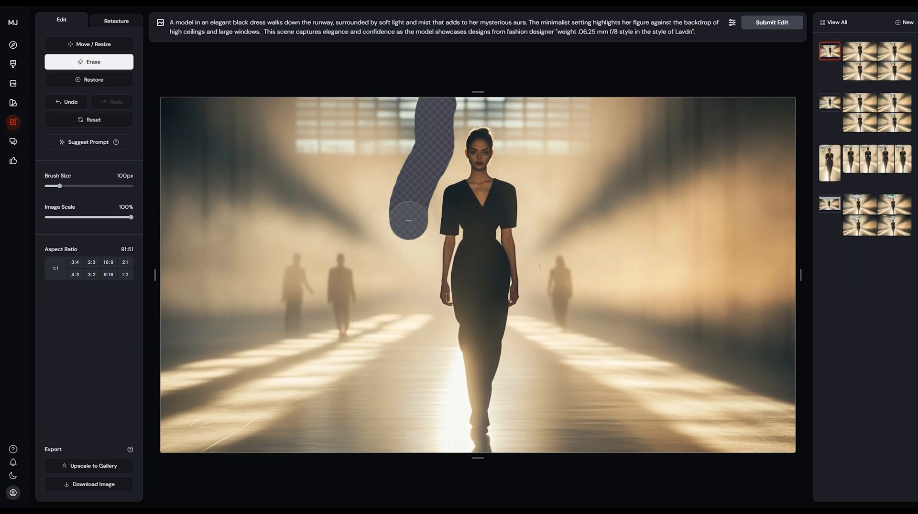
pyautogui.moveTo(408, 220); pyautogui.dragTo(366, 366)
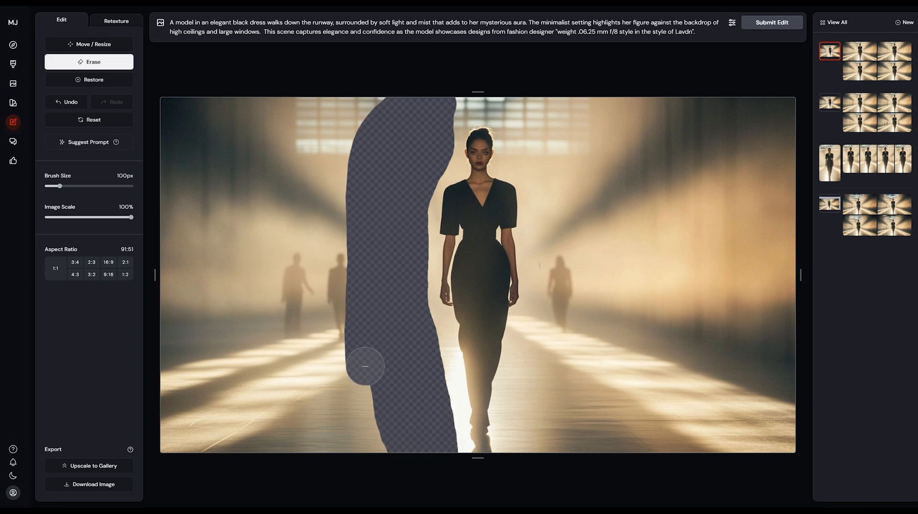
pyautogui.moveTo(365, 367); pyautogui.dragTo(262, 421)
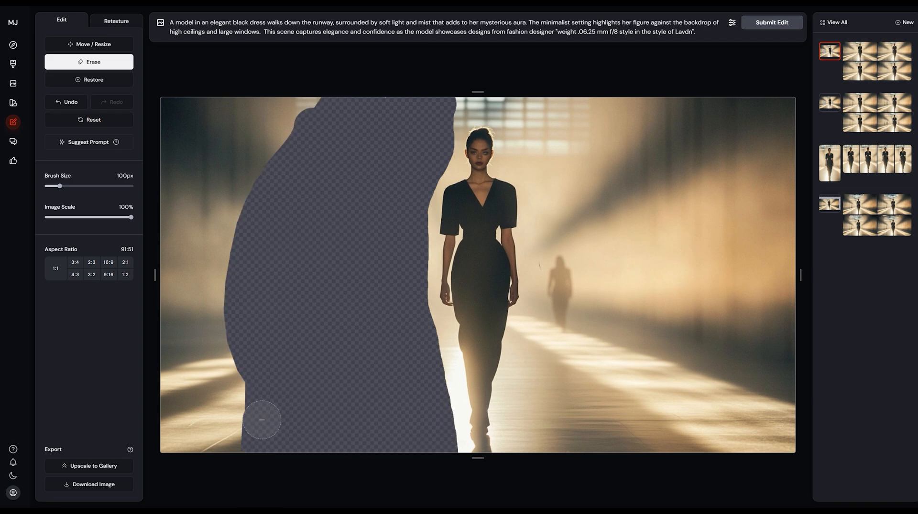
pyautogui.moveTo(262, 420); pyautogui.dragTo(174, 300)
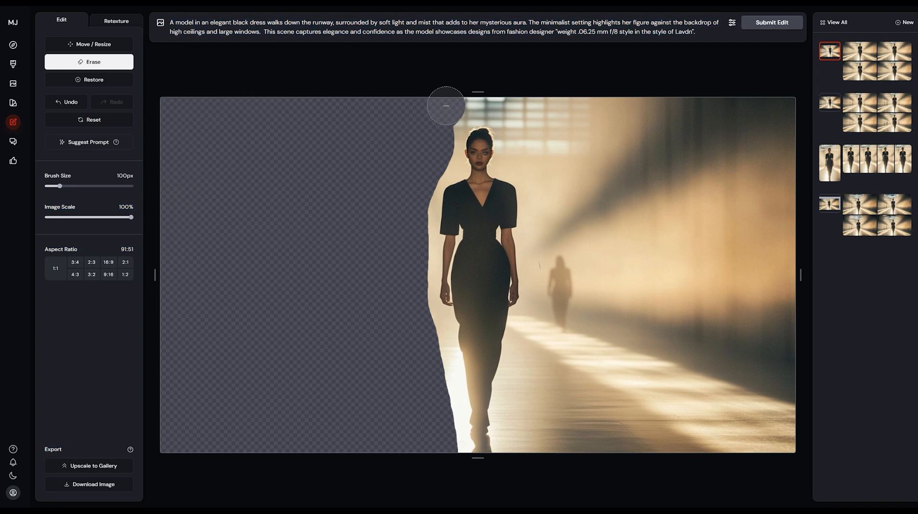
pyautogui.moveTo(445, 105); pyautogui.dragTo(528, 442)
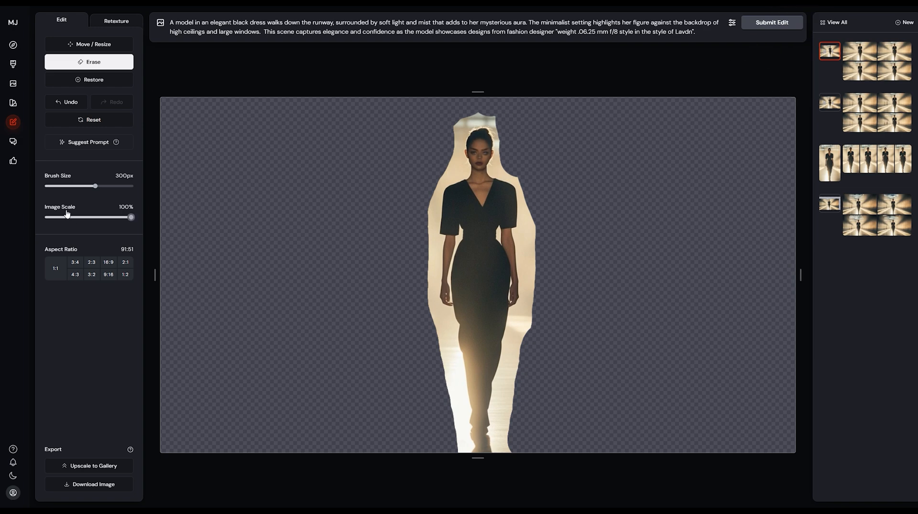
pyautogui.moveTo(95, 186); pyautogui.dragTo(55, 186)
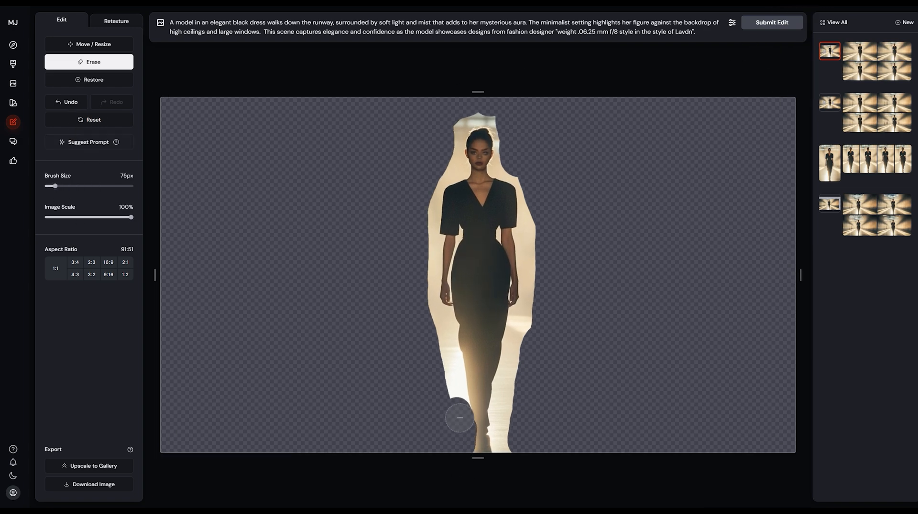
pyautogui.moveTo(459, 418); pyautogui.dragTo(449, 167)
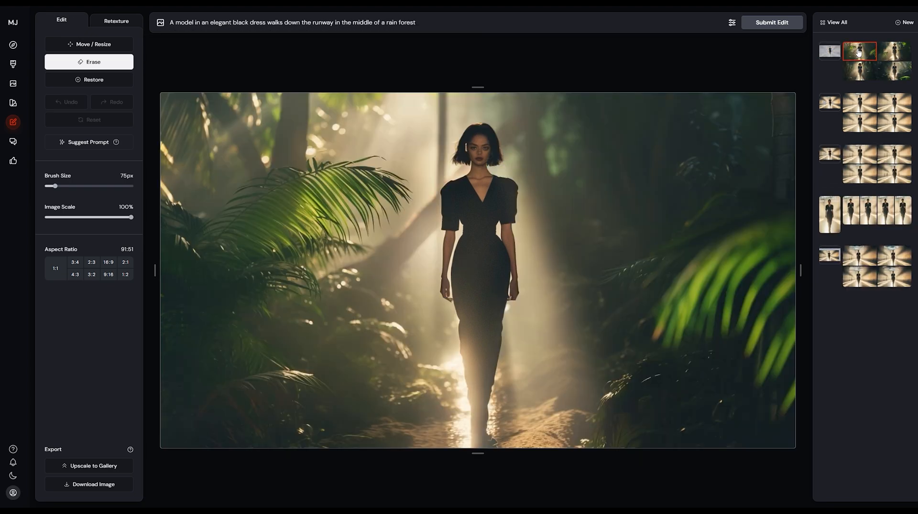
pyautogui.moveTo(898, 338)
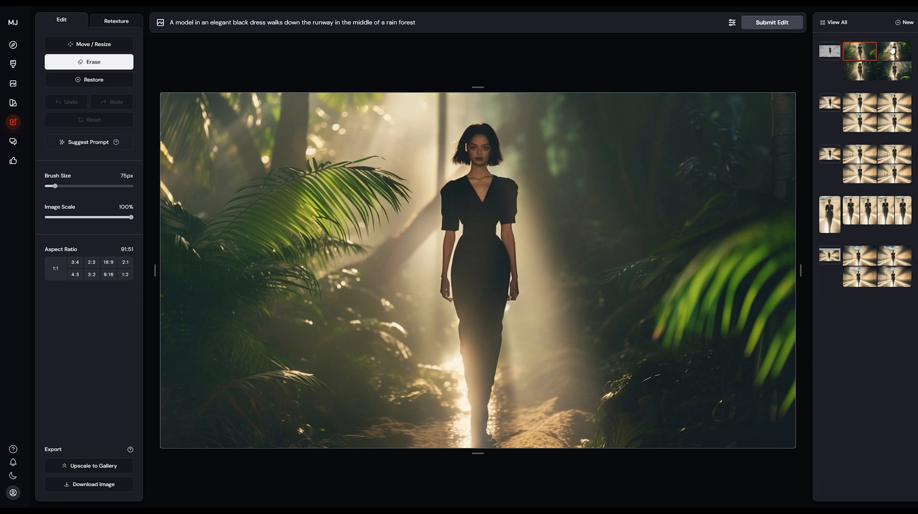
# Step: Browse three rain forest variations, ending on the one with tall trees
pyautogui.click(892, 50)
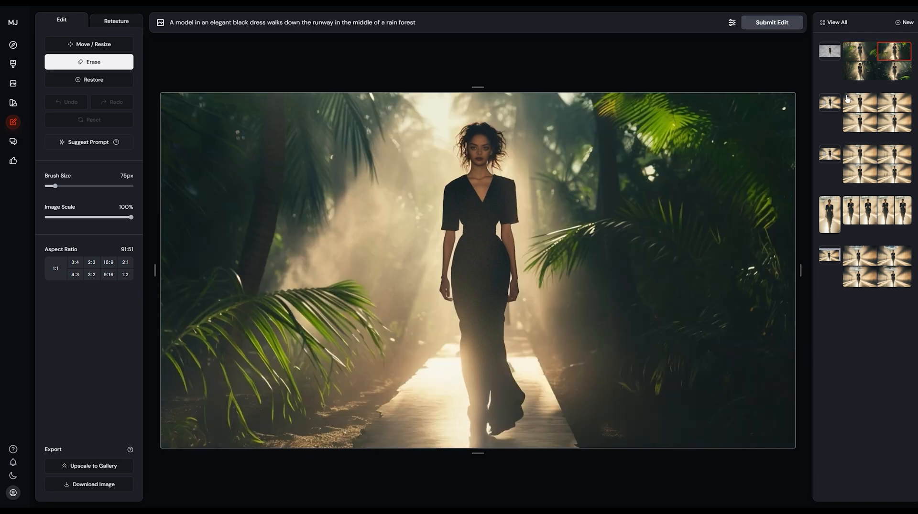
pyautogui.click(859, 71)
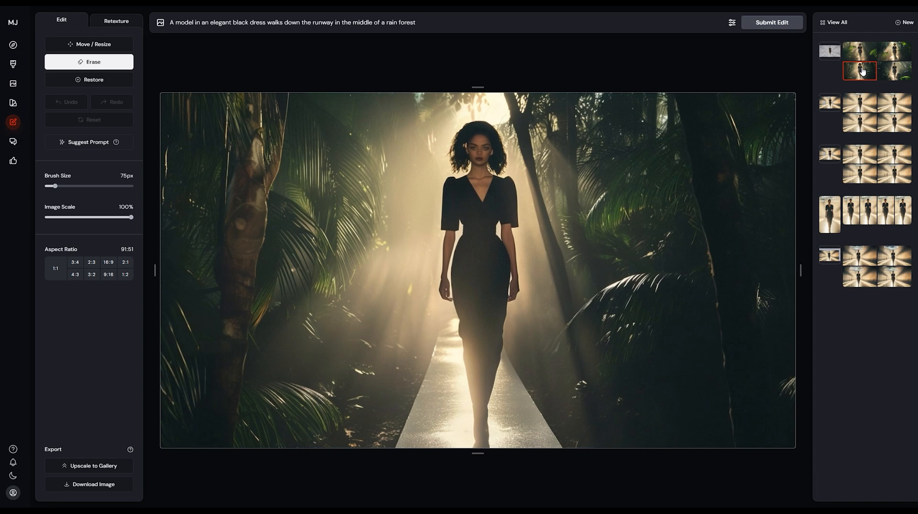
pyautogui.click(893, 71)
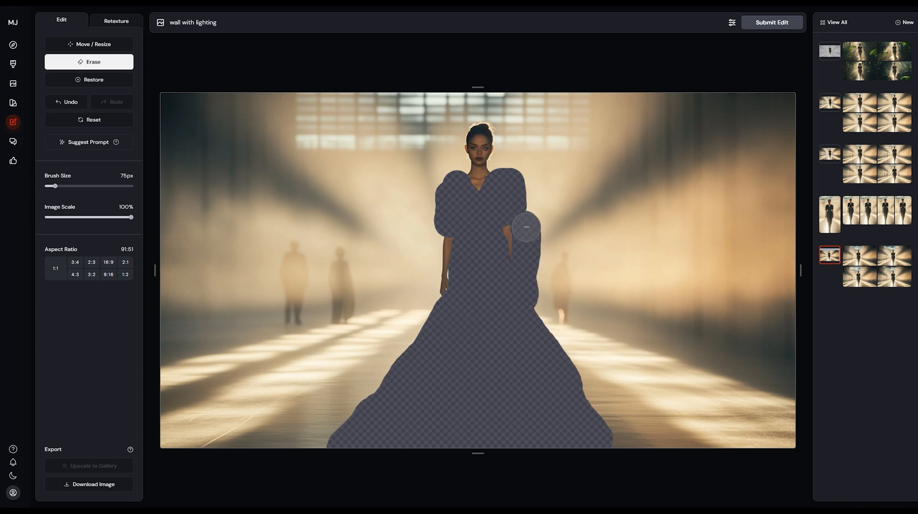
# Step: Erase the model's black dress and browse the pink fur coat variations, including the feathered one
pyautogui.moveTo(525, 227); pyautogui.dragTo(561, 274)
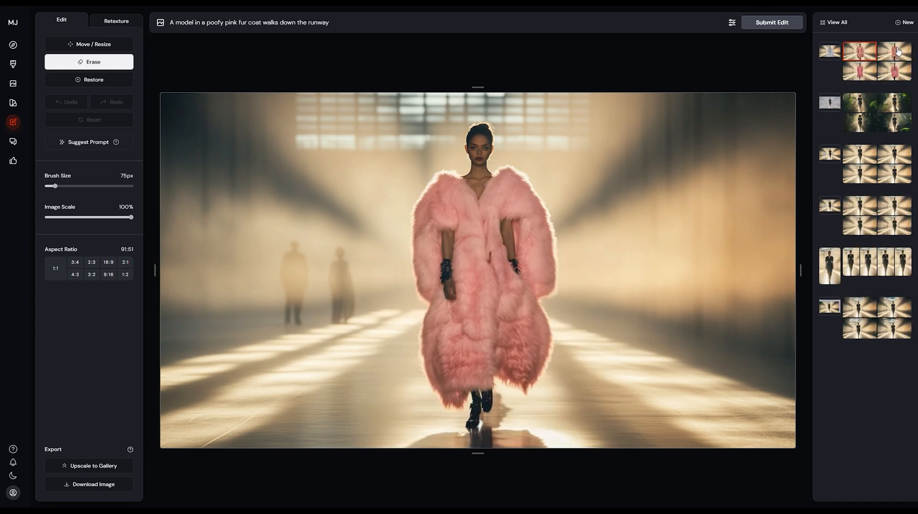
pyautogui.click(893, 70)
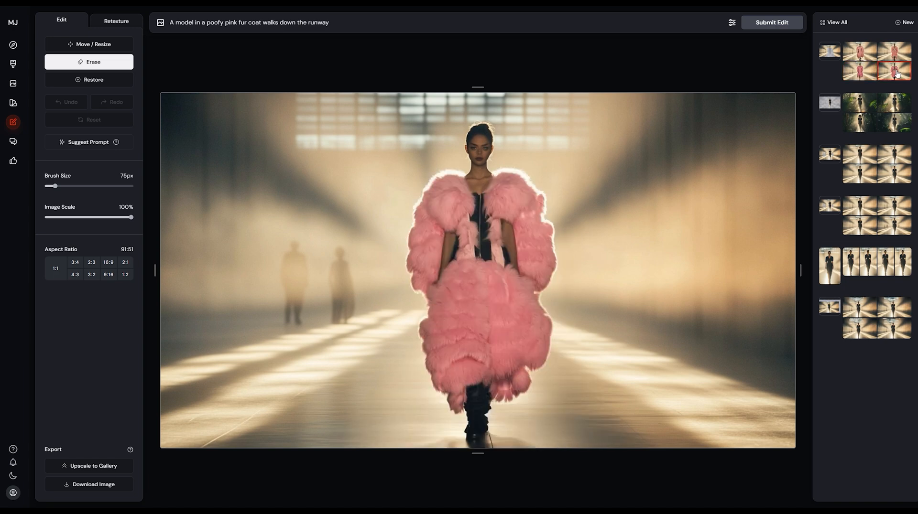
pyautogui.click(860, 50)
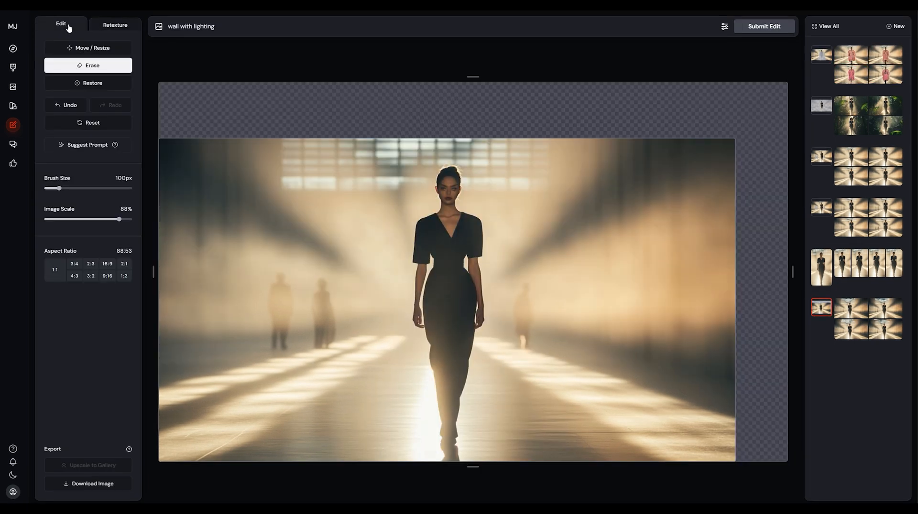
# Step: Get a suggested descriptive prompt for the original runway photo and select it for retexturing
pyautogui.click(87, 145)
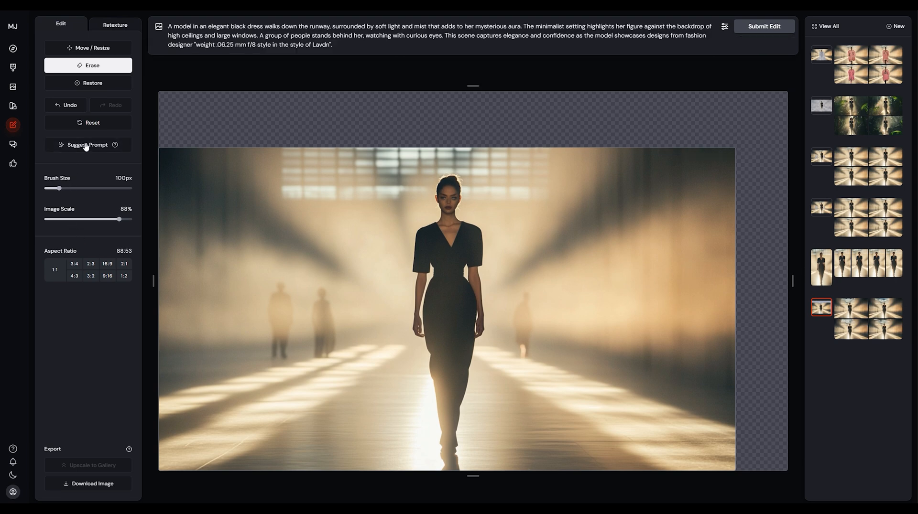
pyautogui.tripleClick(439, 35)
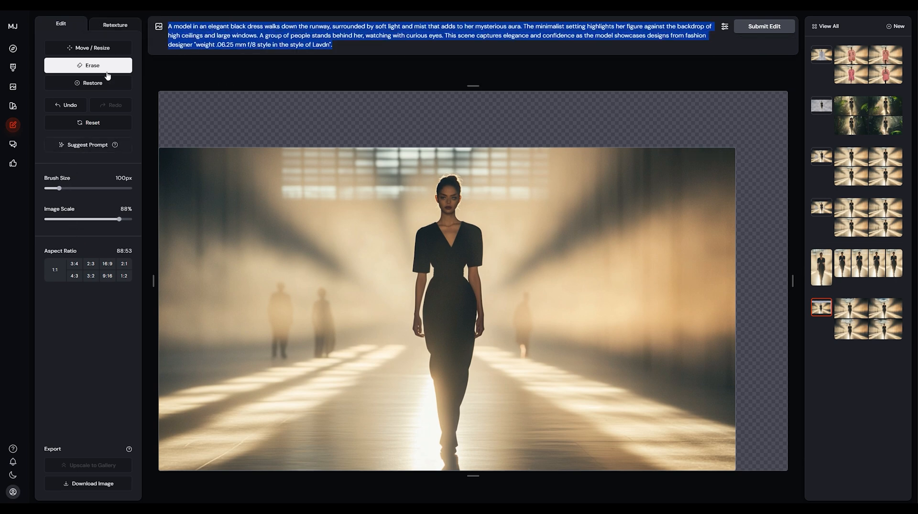
pyautogui.click(115, 24)
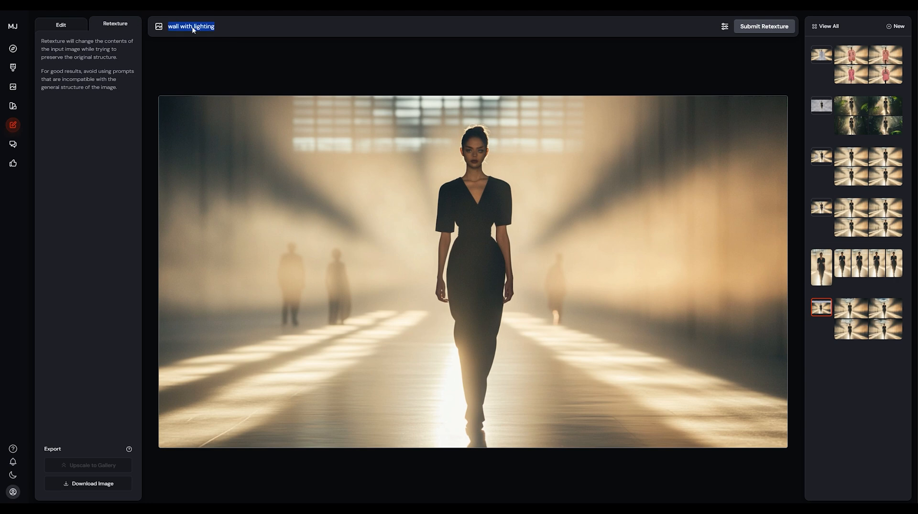
# Step: Retexture with the prompt 'Sketch. A model in an elegant black dress walks down the runway,' then reopen the original
pyautogui.write('Sketch. A model in an elegant black dress walks down the runway,')
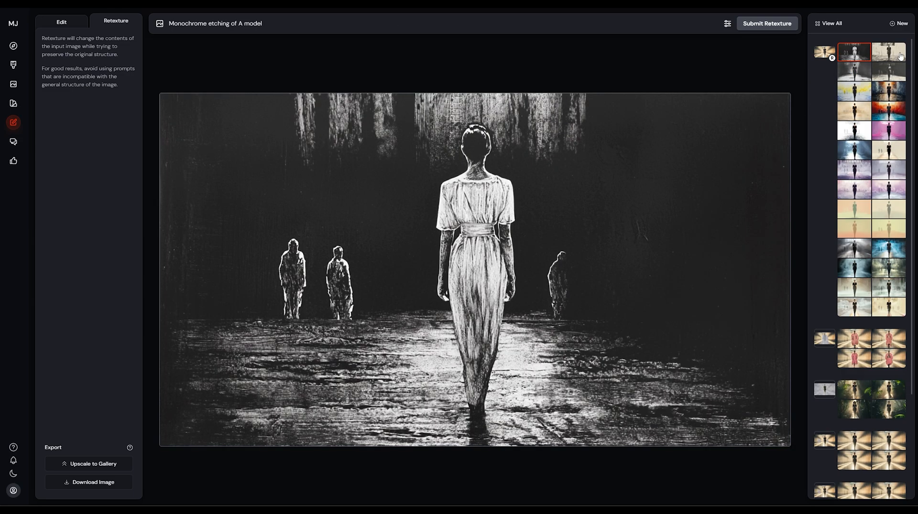
pyautogui.click(888, 52)
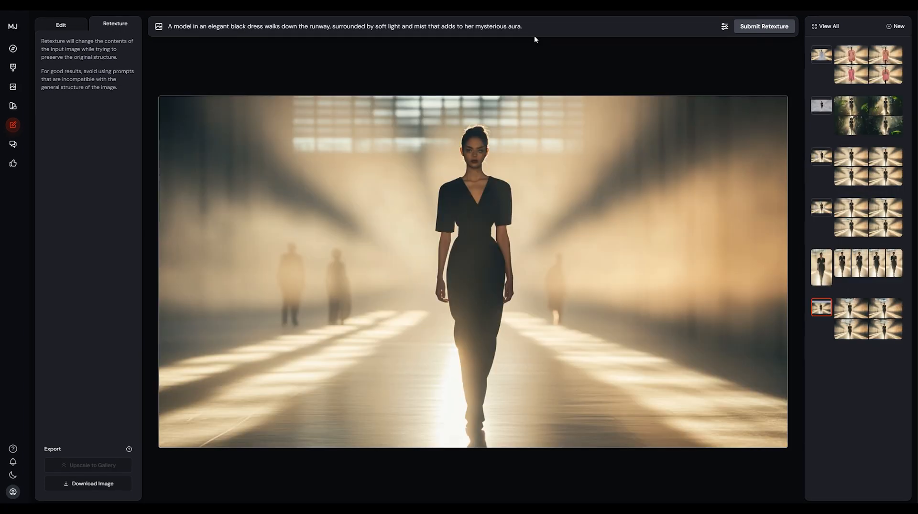
# Step: Retexture the runway photo with an --sref style reference, then again with --p personalization
pyautogui.write('--sref d')
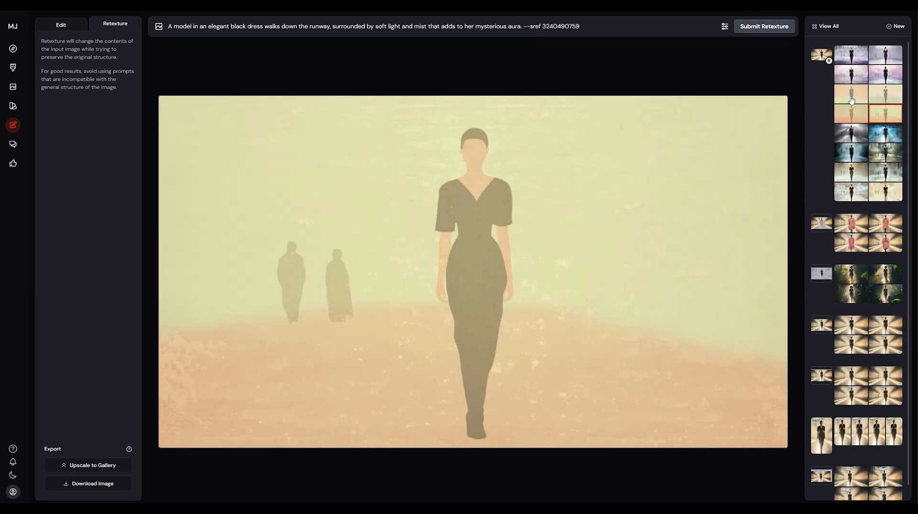
pyautogui.click(885, 54)
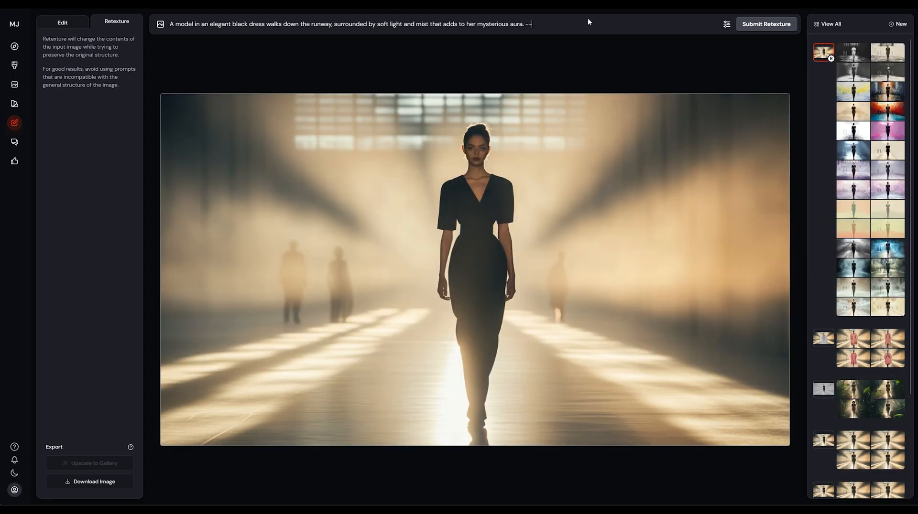
pyautogui.write('personalize n6jzsqz')
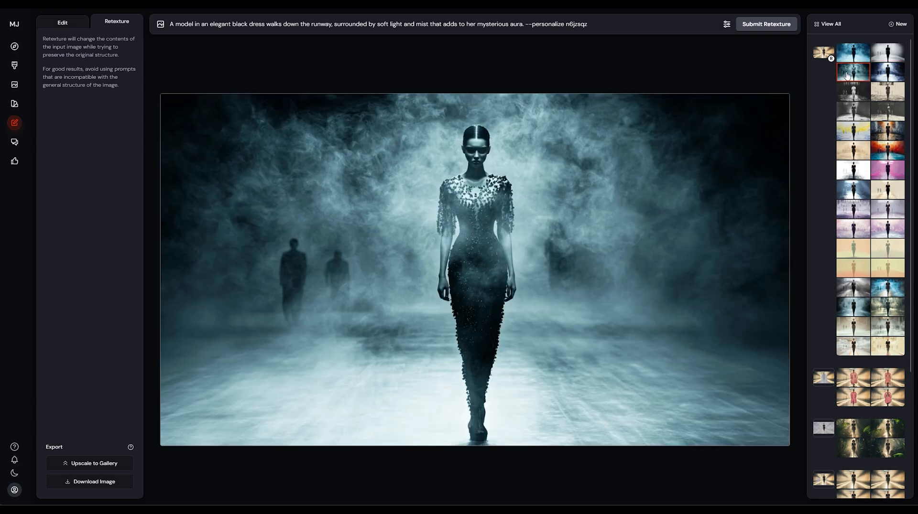
# Step: Compare the smoky back-view retexture with the original, ending on the blue foggy brick hall version
pyautogui.click(887, 72)
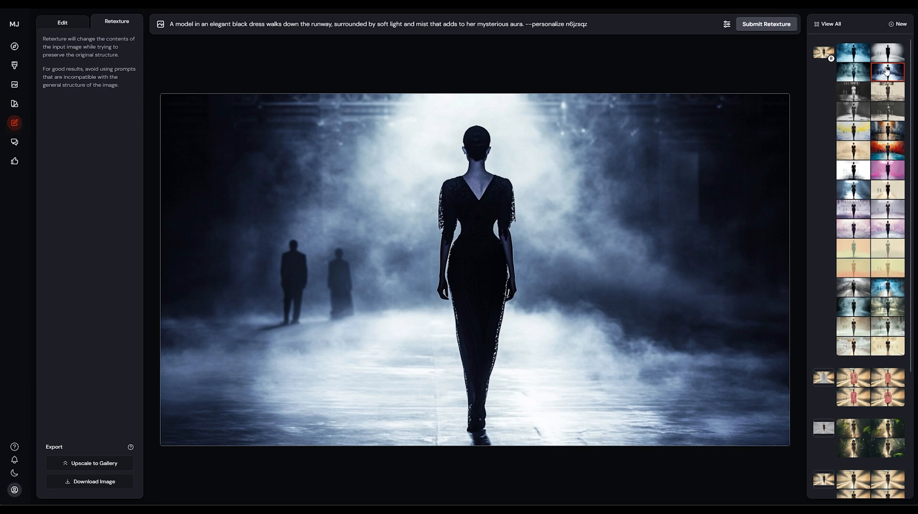
pyautogui.moveTo(886, 71)
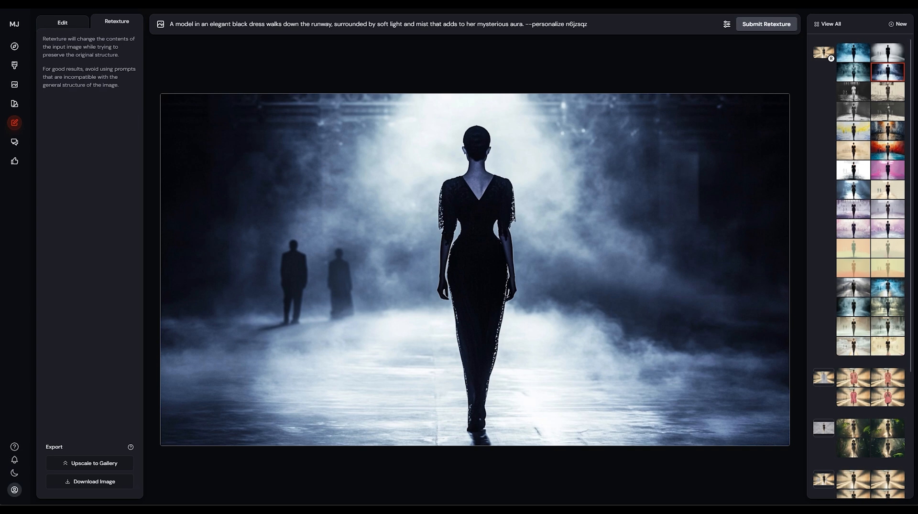
pyautogui.click(62, 23)
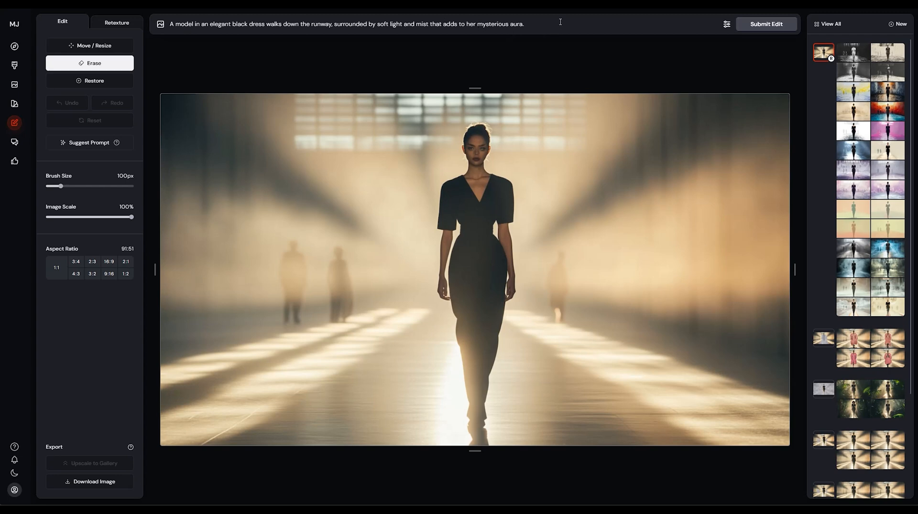
pyautogui.click(521, 24)
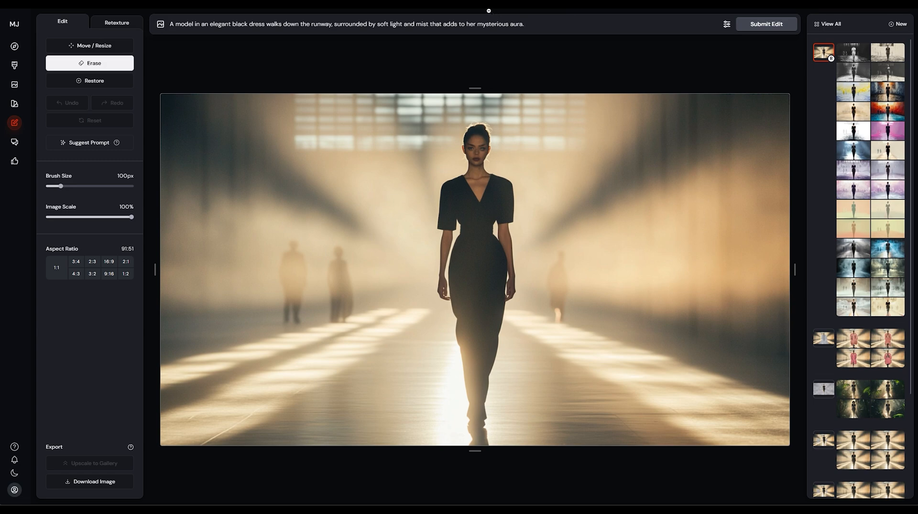
pyautogui.click(117, 23)
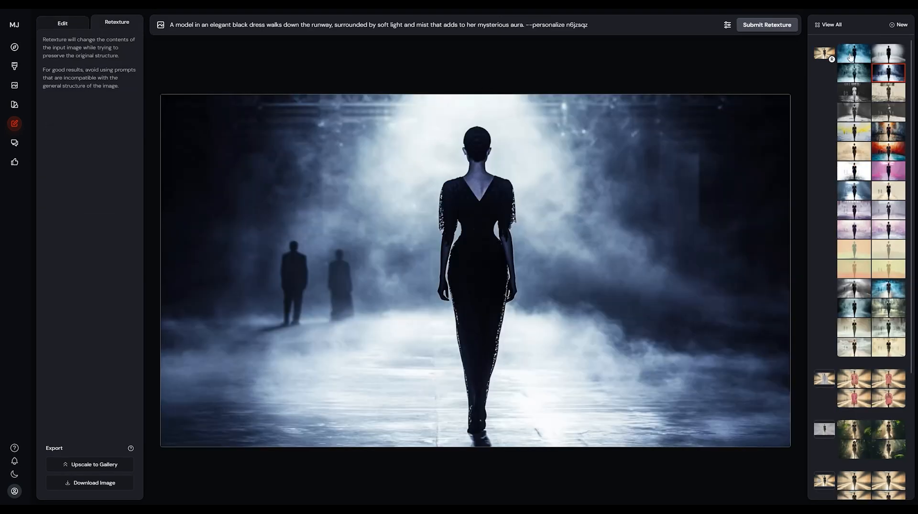
pyautogui.click(853, 54)
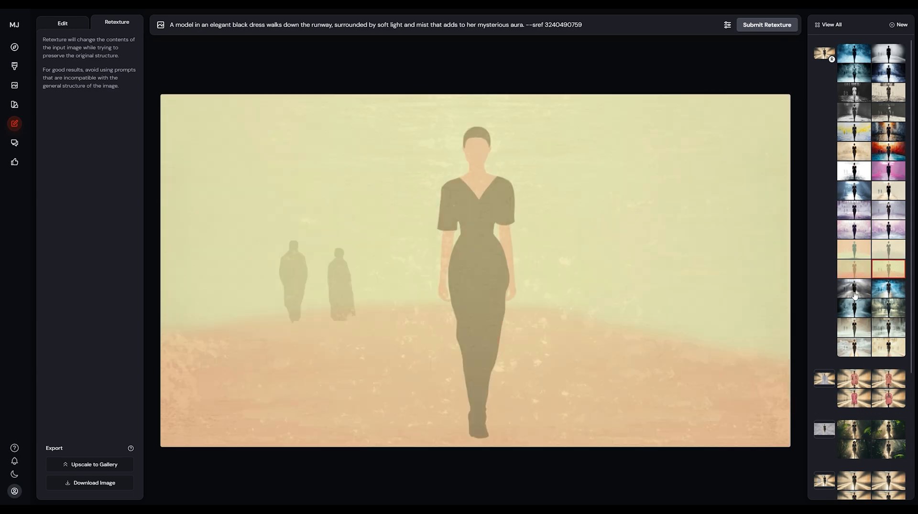
pyautogui.click(887, 289)
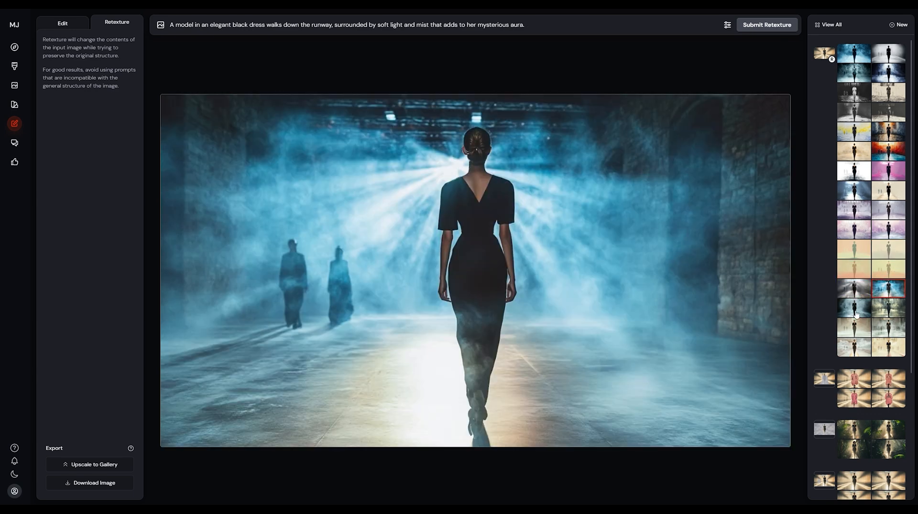